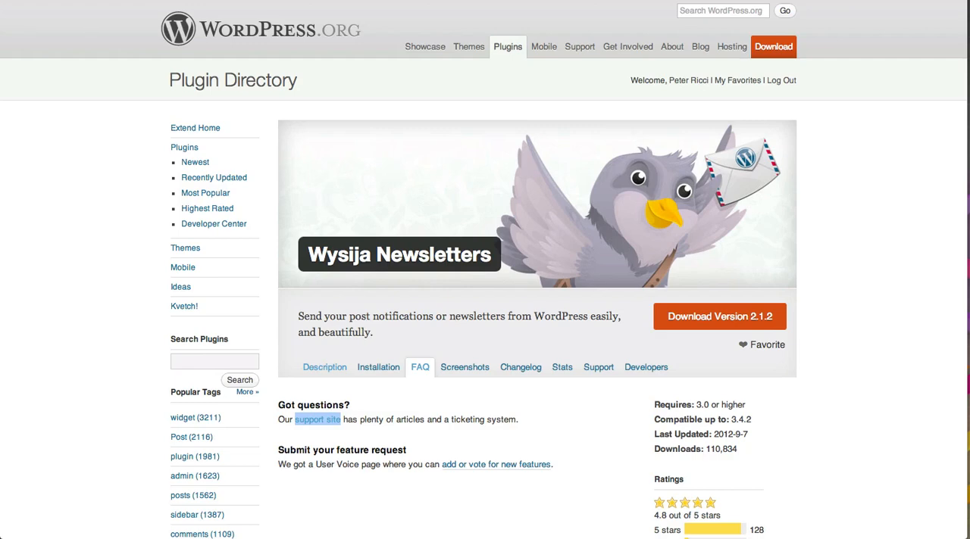
{"action": "mouse_move", "coordinate": [706, 447]}
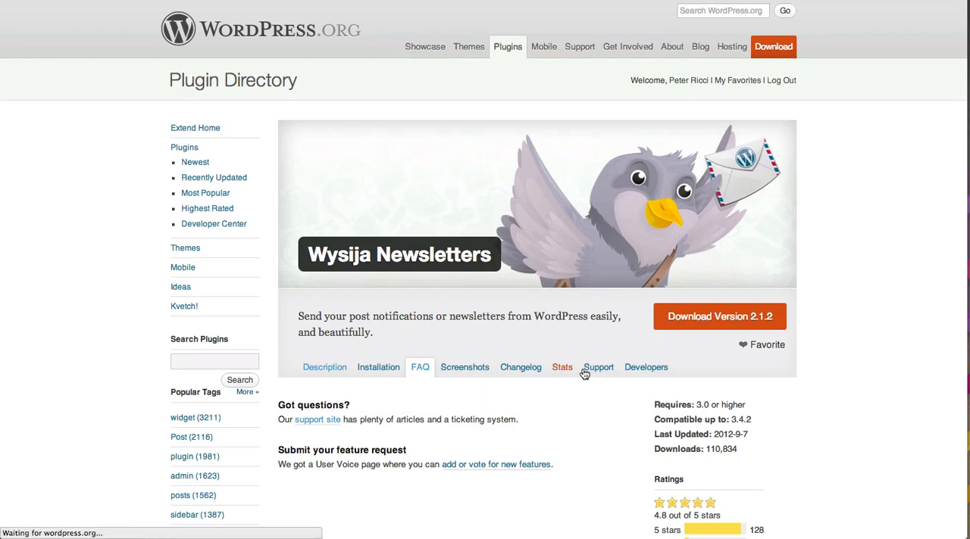
Step: Show the Stats view of the Wysija Newsletters plugin with its downloads chart and ratings
{"action": "left_click", "coordinate": [560, 366]}
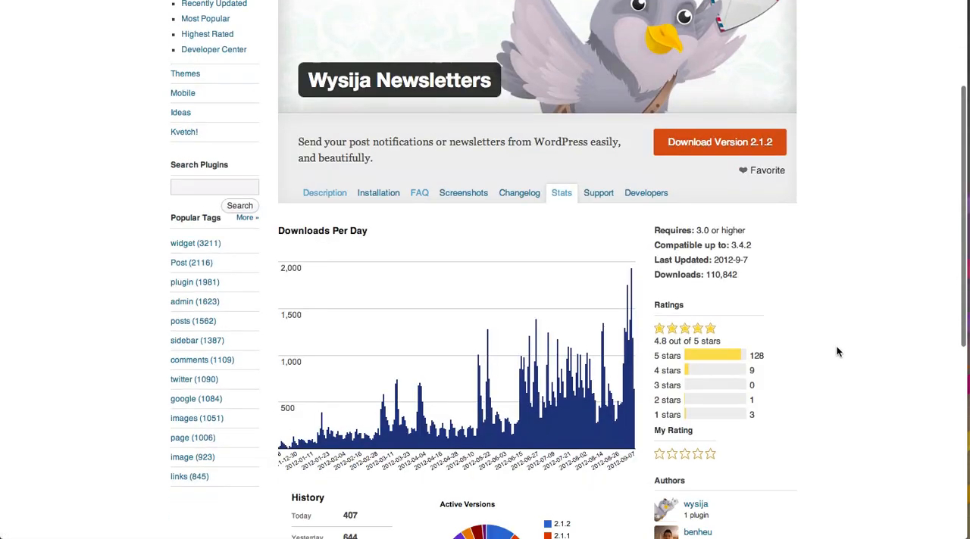
{"action": "scroll", "scroll_direction": "down", "scroll_amount": 3}
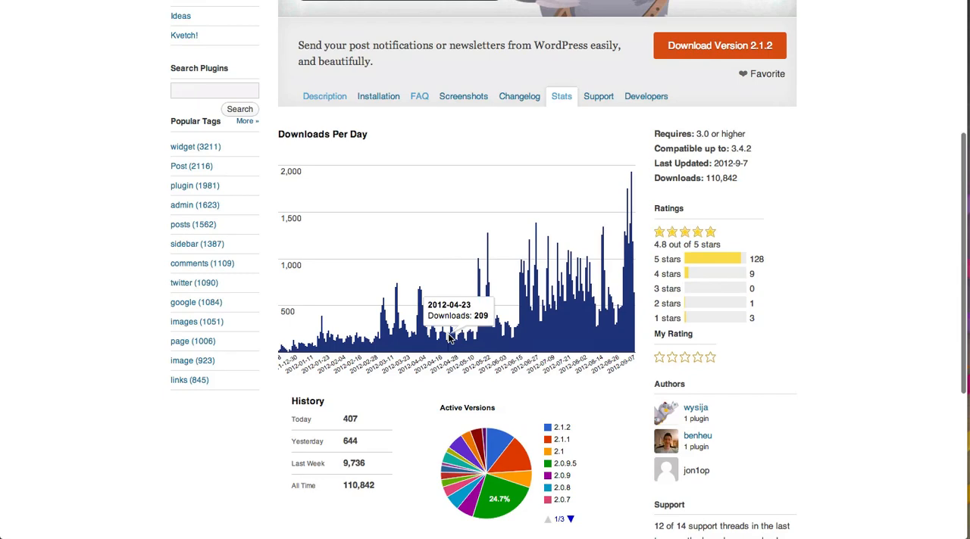
{"action": "mouse_move", "coordinate": [627, 188]}
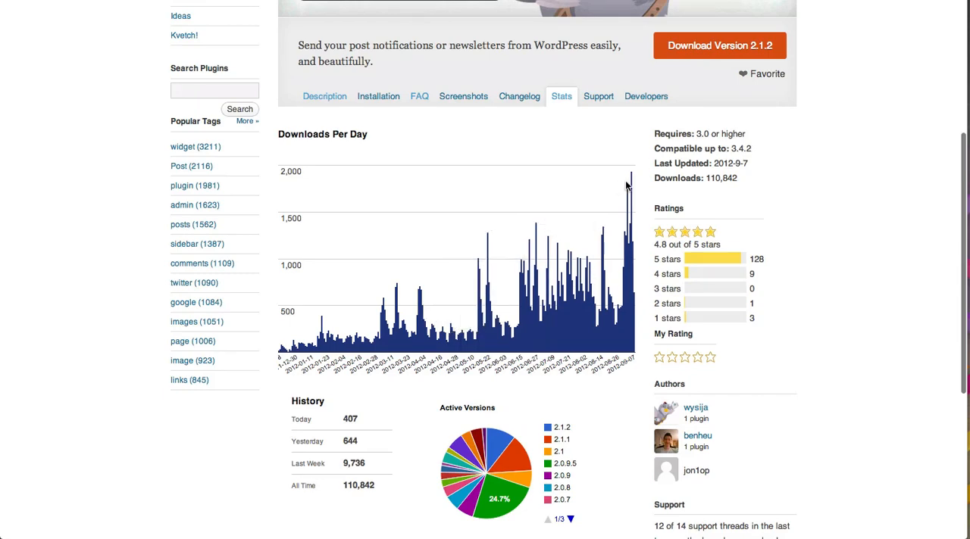
{"action": "mouse_move", "coordinate": [629, 326]}
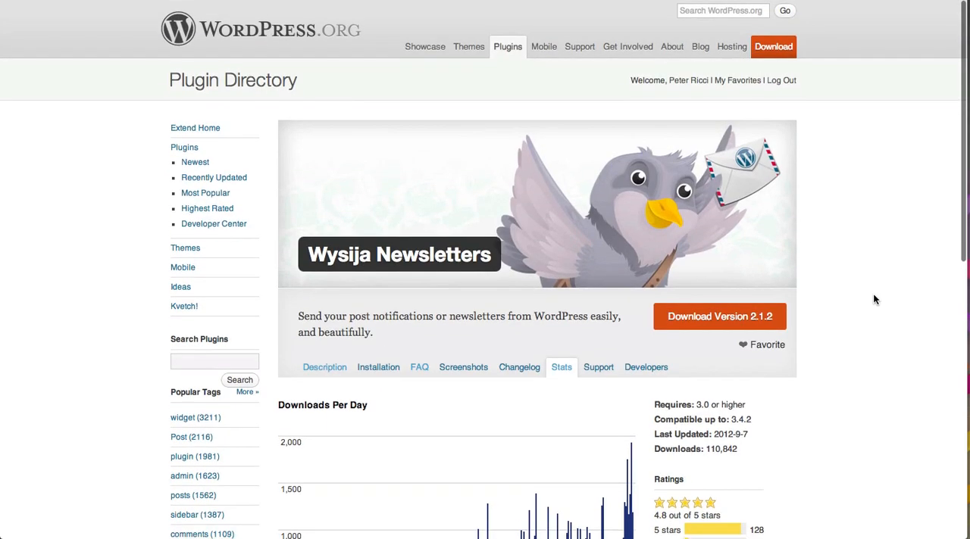
{"action": "mouse_move", "coordinate": [870, 218]}
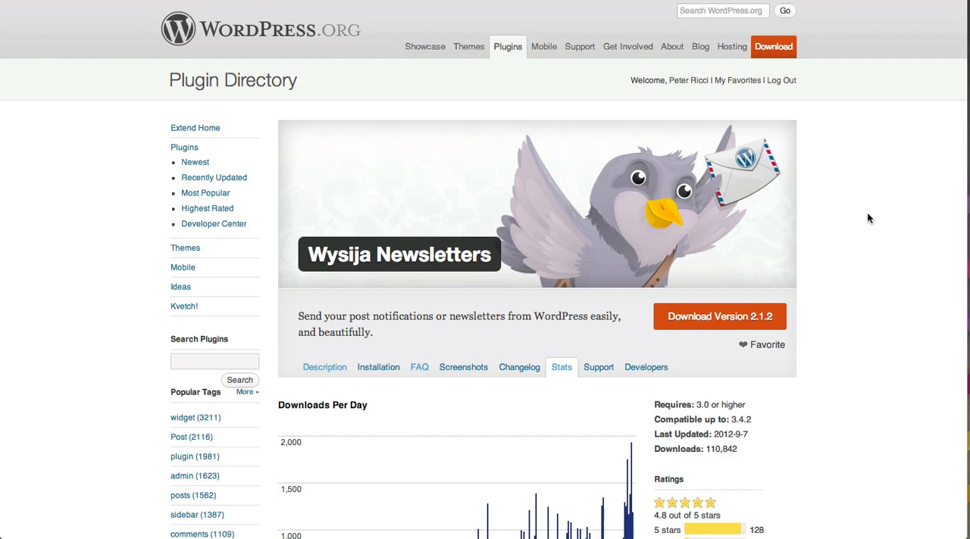
{"action": "mouse_move", "coordinate": [860, 217]}
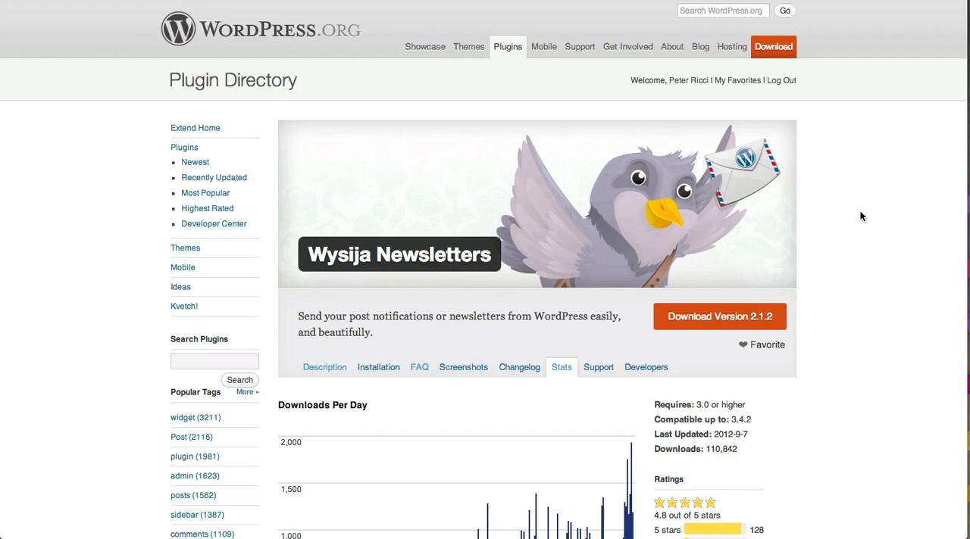
{"action": "mouse_move", "coordinate": [848, 200]}
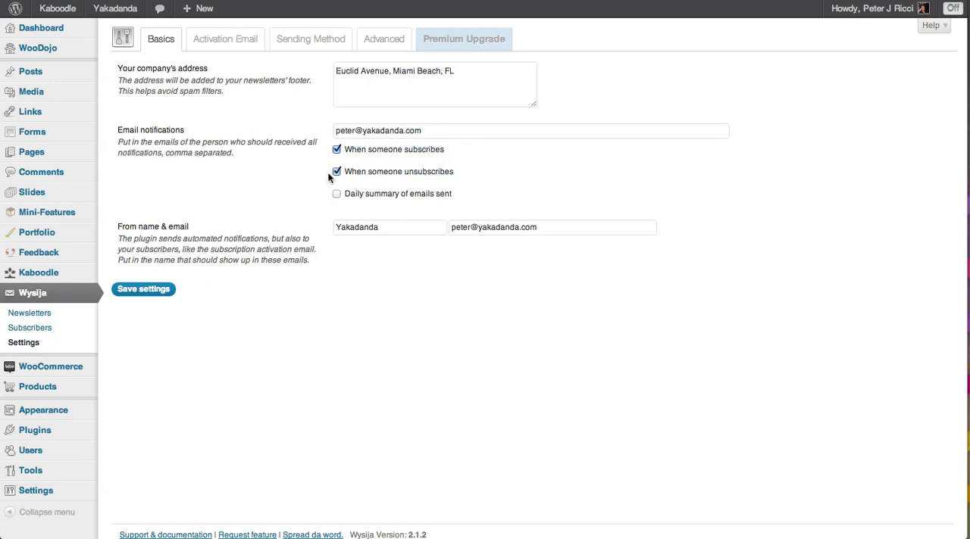
Step: Disable the 'When someone unsubscribes' notification and save the Basics settings
{"action": "left_click", "coordinate": [336, 171]}
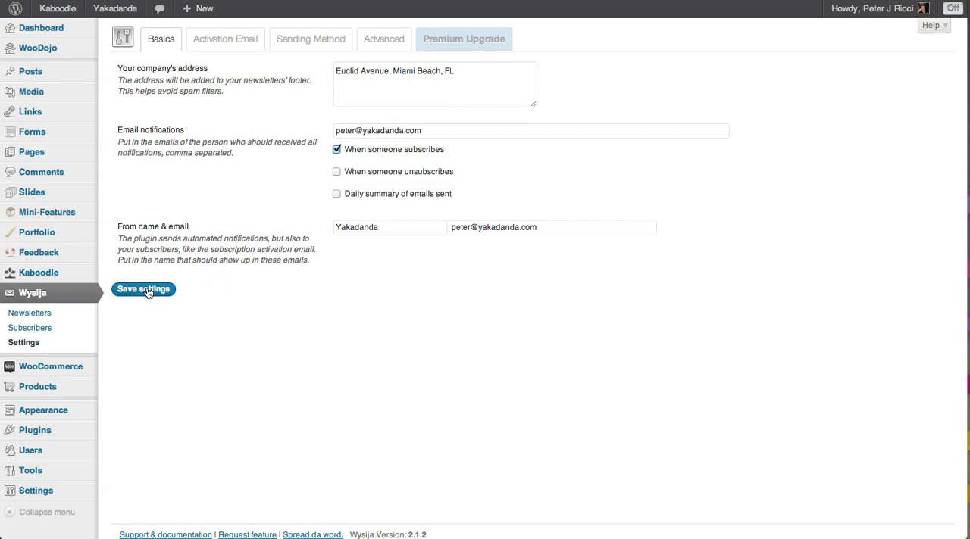
{"action": "left_click", "coordinate": [142, 289]}
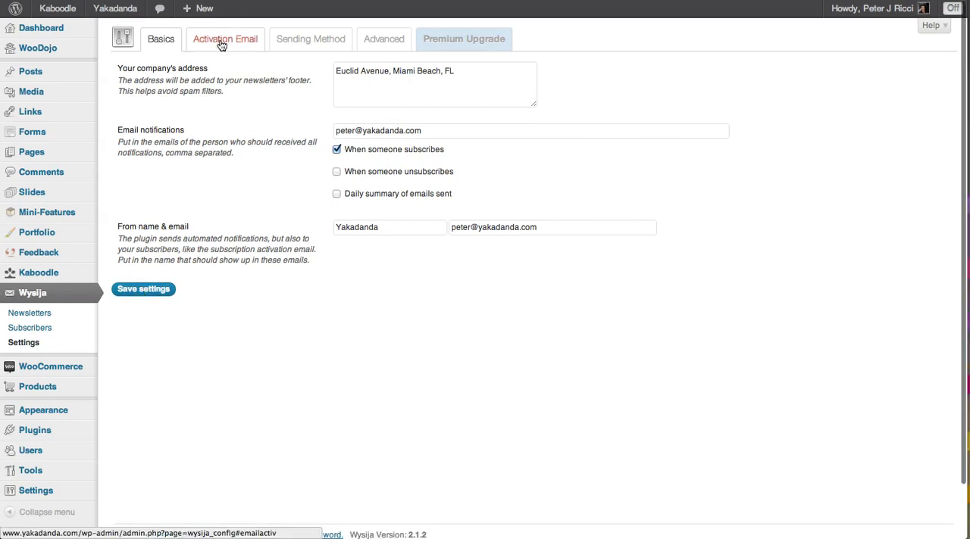
Step: Show the Activation Email settings, where sending activation emails is set to No
{"action": "left_click", "coordinate": [224, 37]}
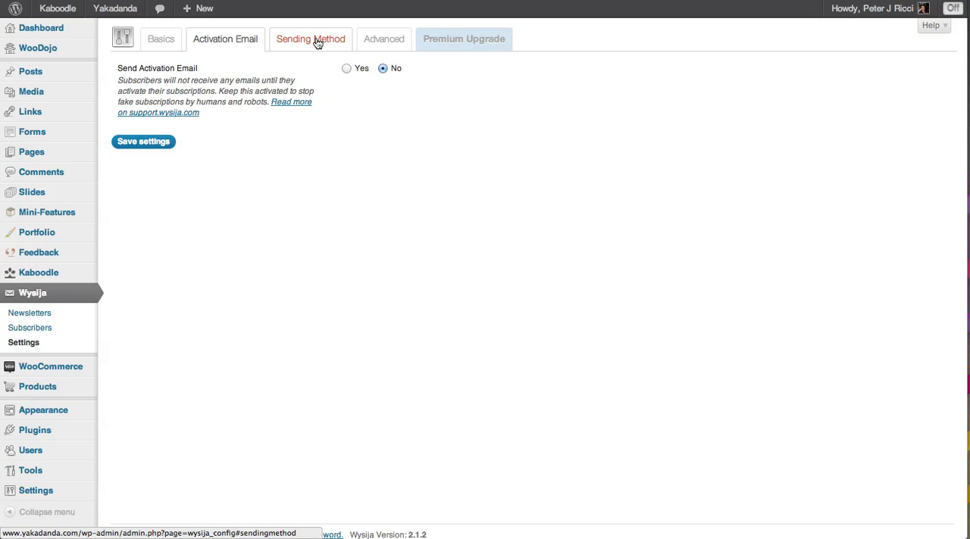
Step: Review Gmail and own-website sending methods, keep SMTP via sendgrid, and move to Advanced settings
{"action": "left_click", "coordinate": [310, 38]}
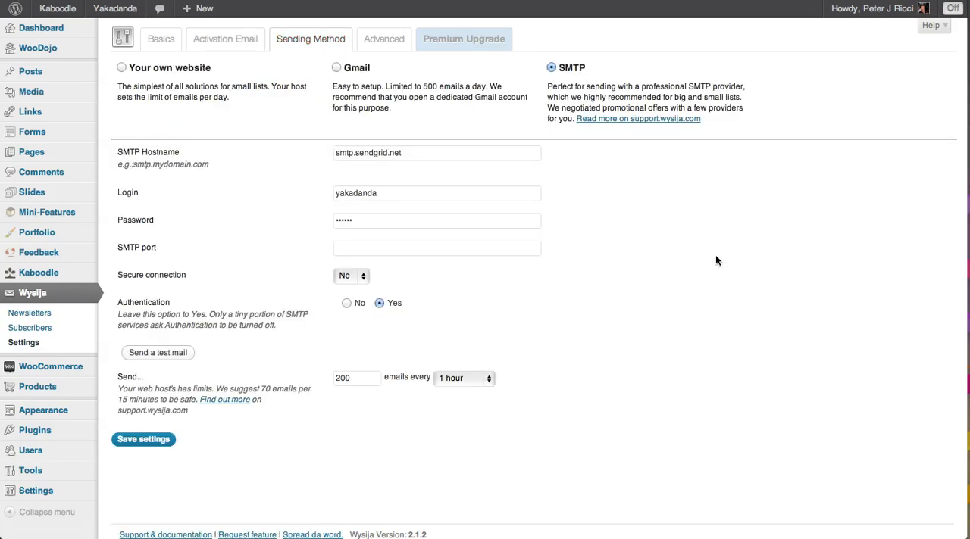
{"action": "mouse_move", "coordinate": [545, 91]}
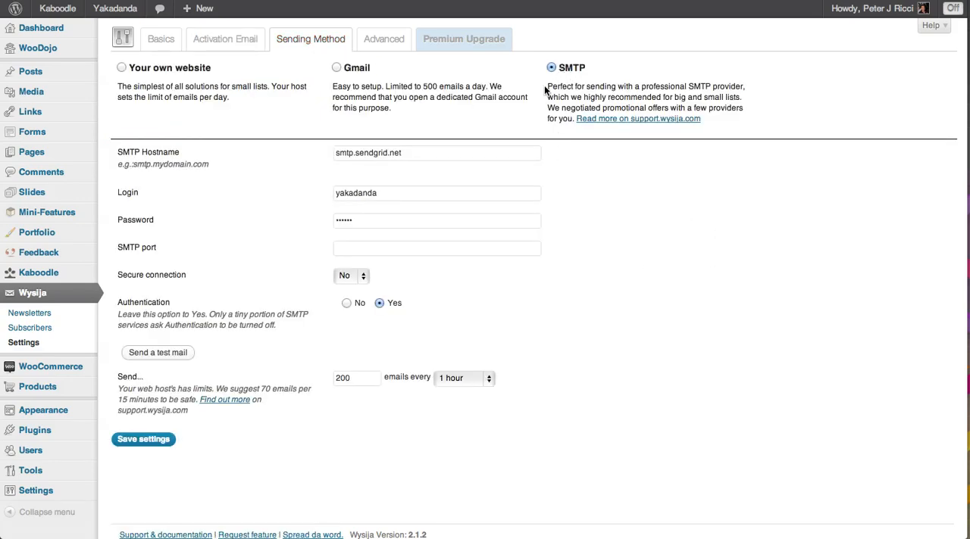
{"action": "mouse_move", "coordinate": [727, 134]}
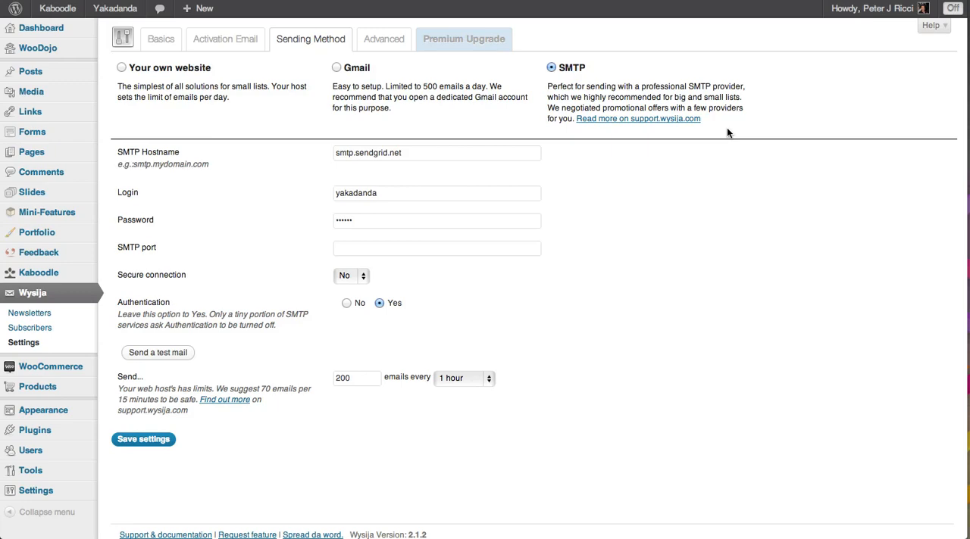
{"action": "mouse_move", "coordinate": [191, 90]}
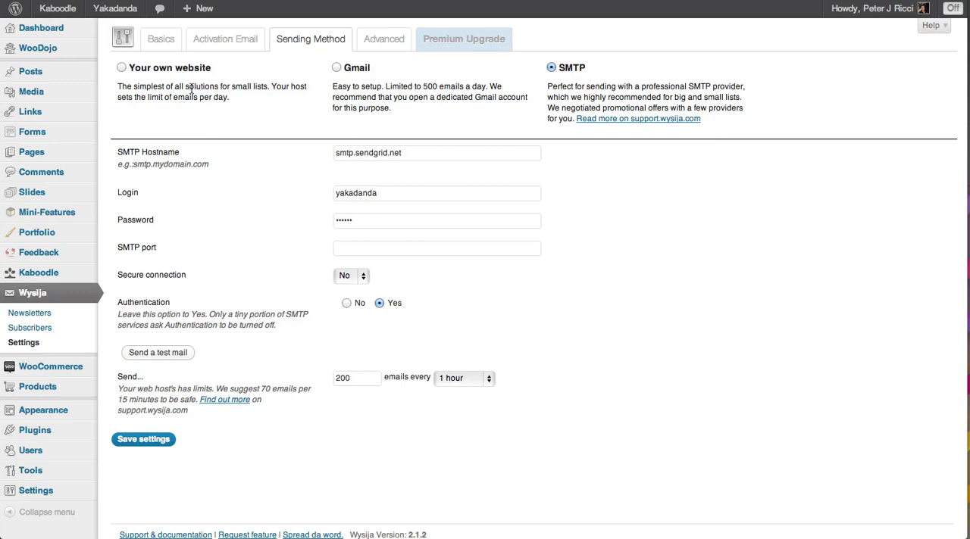
{"action": "left_click", "coordinate": [337, 67]}
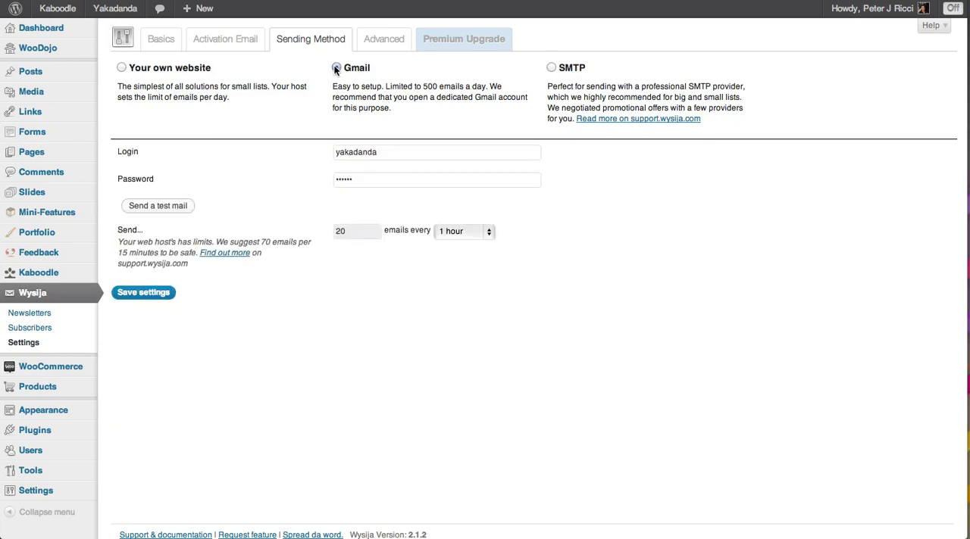
{"action": "left_click", "coordinate": [336, 66]}
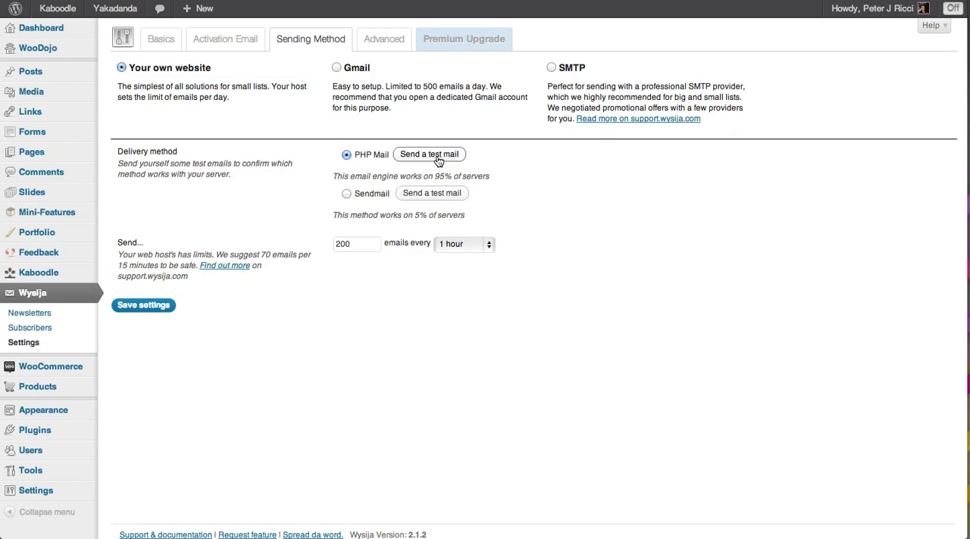
{"action": "mouse_move", "coordinate": [412, 154]}
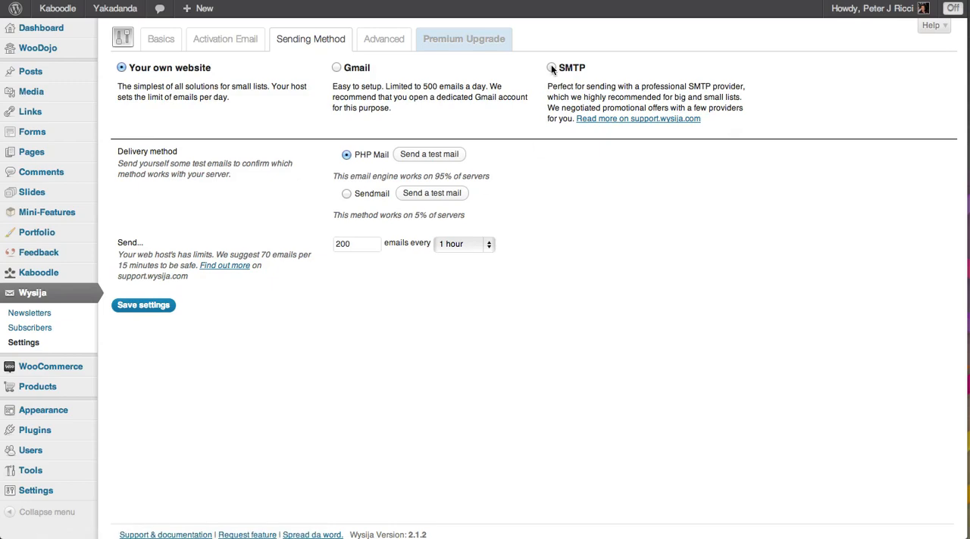
{"action": "left_click", "coordinate": [552, 67]}
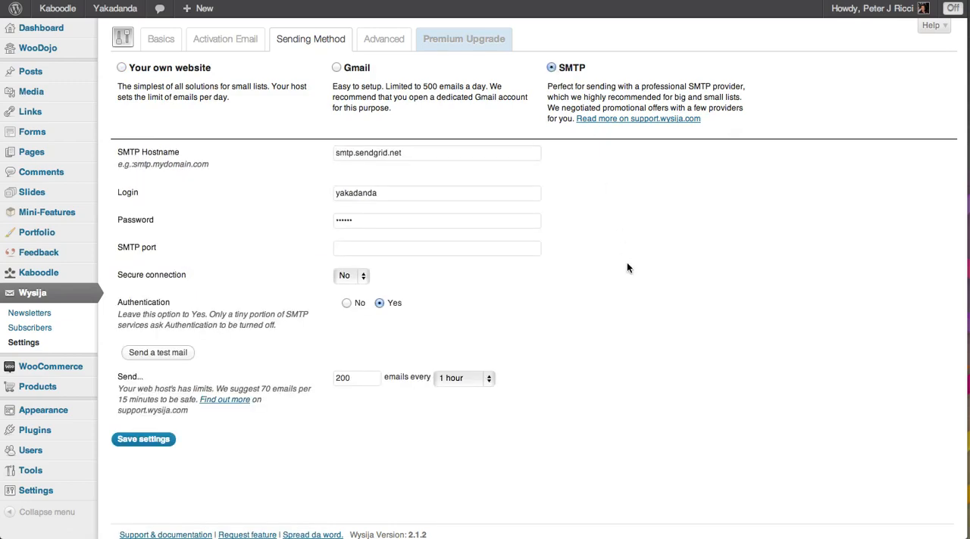
{"action": "left_click", "coordinate": [383, 38]}
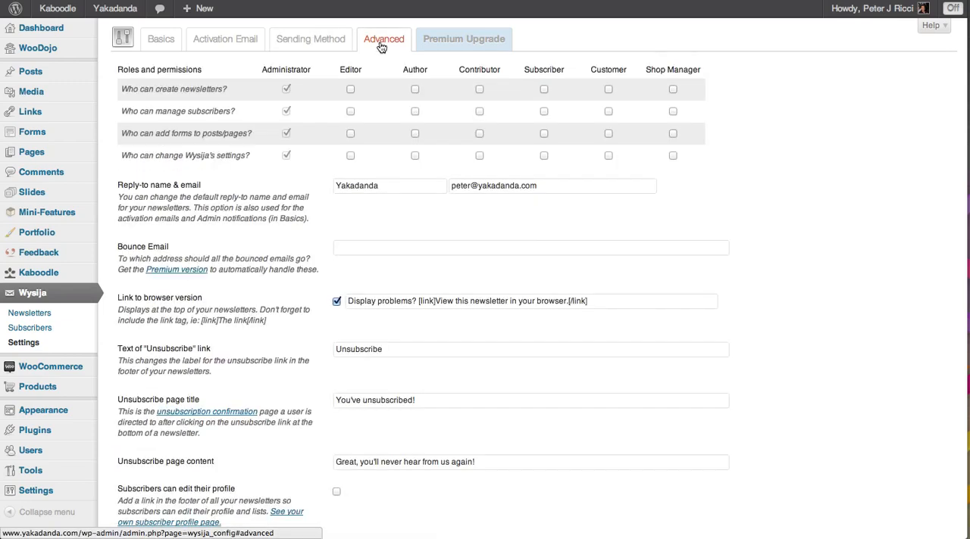
{"action": "scroll", "scroll_direction": "down", "scroll_amount": 3}
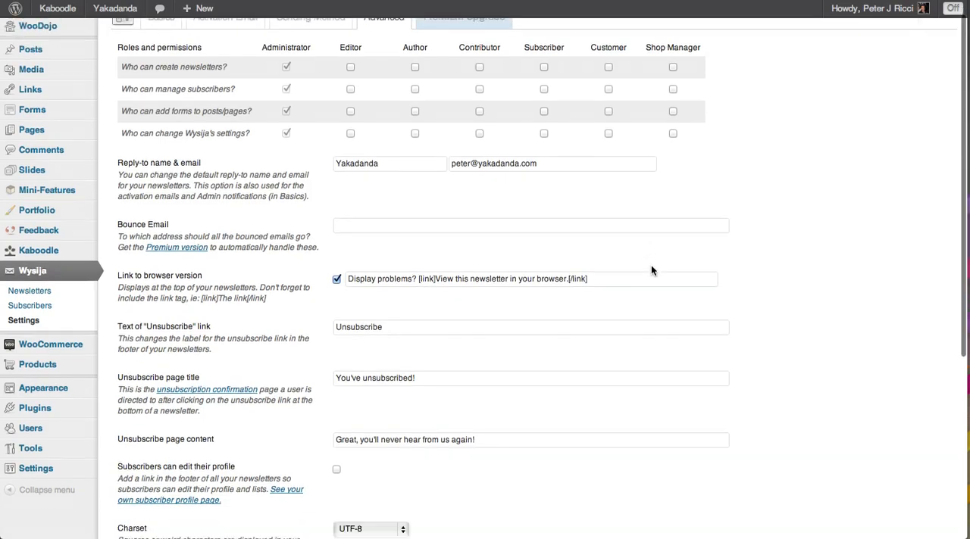
{"action": "scroll", "scroll_direction": "down", "scroll_amount": 3}
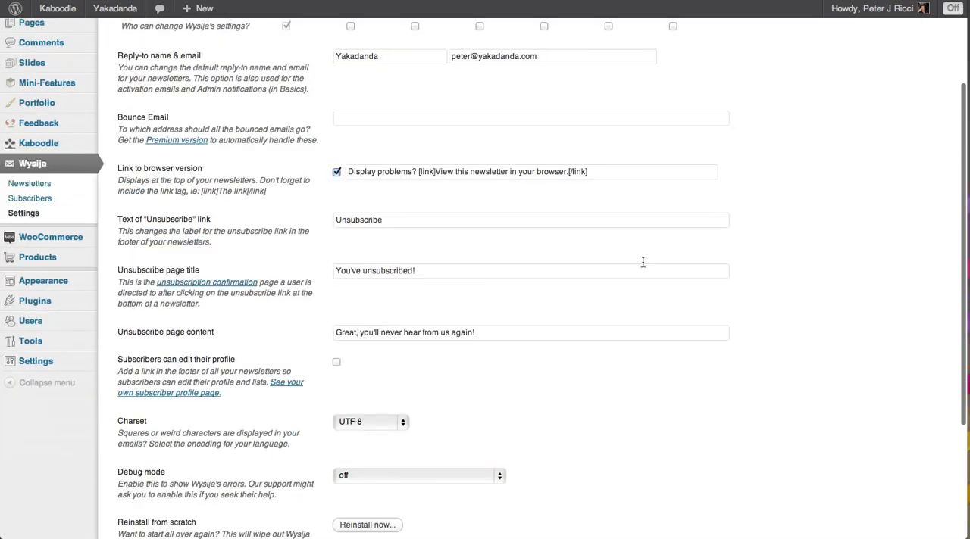
{"action": "scroll", "scroll_direction": "up", "scroll_amount": 3}
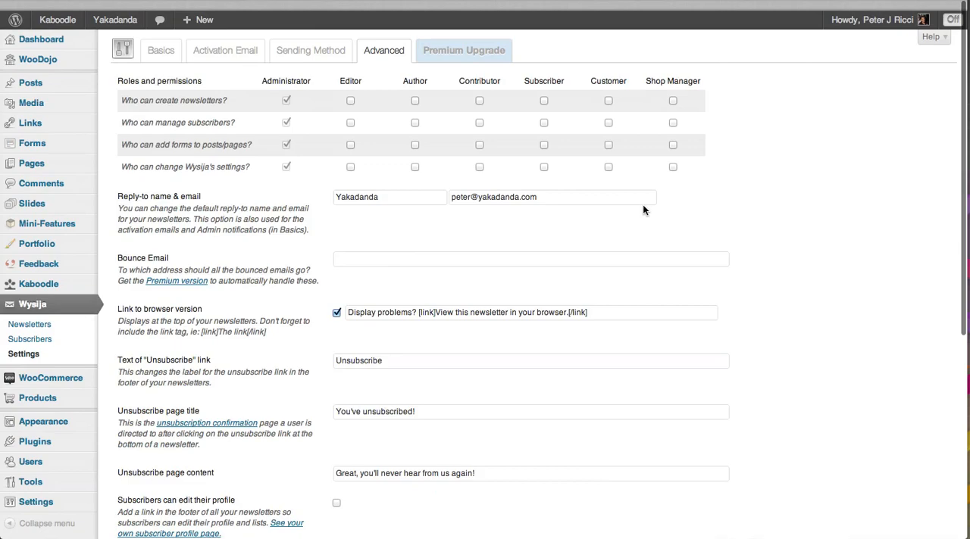
{"action": "scroll", "scroll_direction": "down", "scroll_amount": 3}
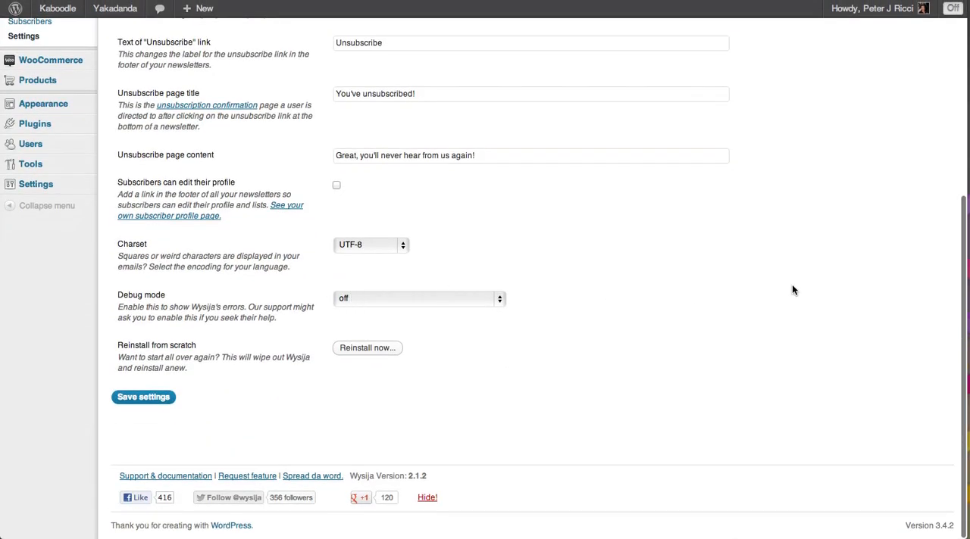
{"action": "mouse_move", "coordinate": [800, 286]}
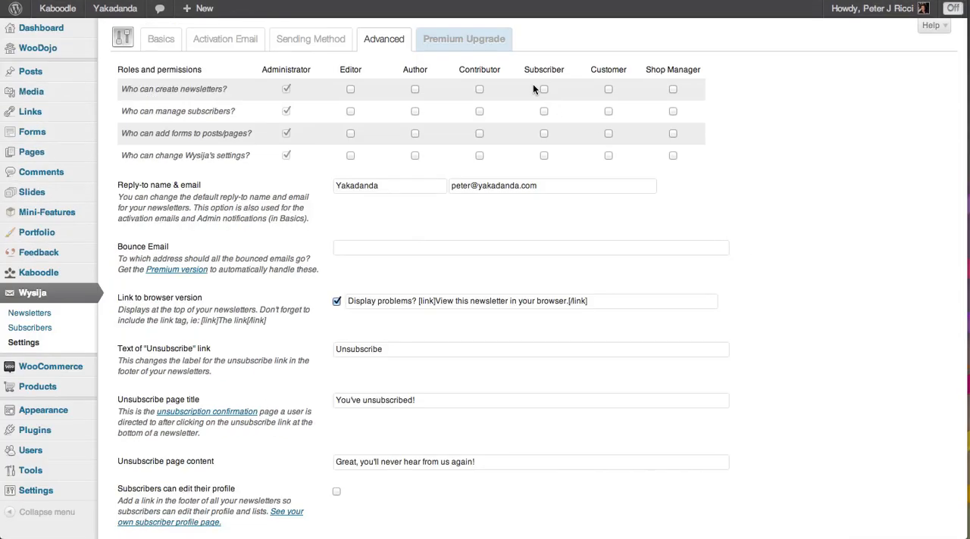
{"action": "left_click", "coordinate": [463, 37]}
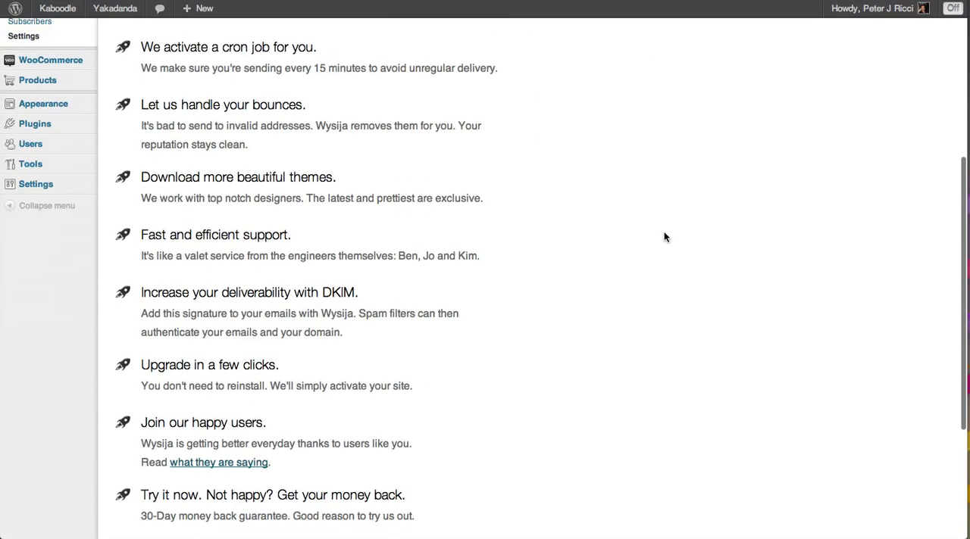
{"action": "scroll", "scroll_direction": "down", "scroll_amount": 3}
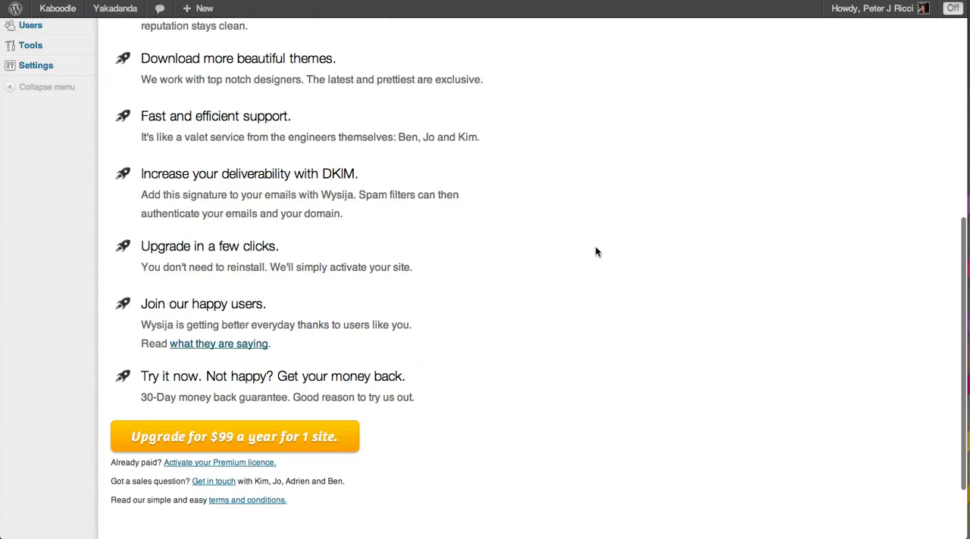
{"action": "scroll", "scroll_direction": "down", "scroll_amount": 3}
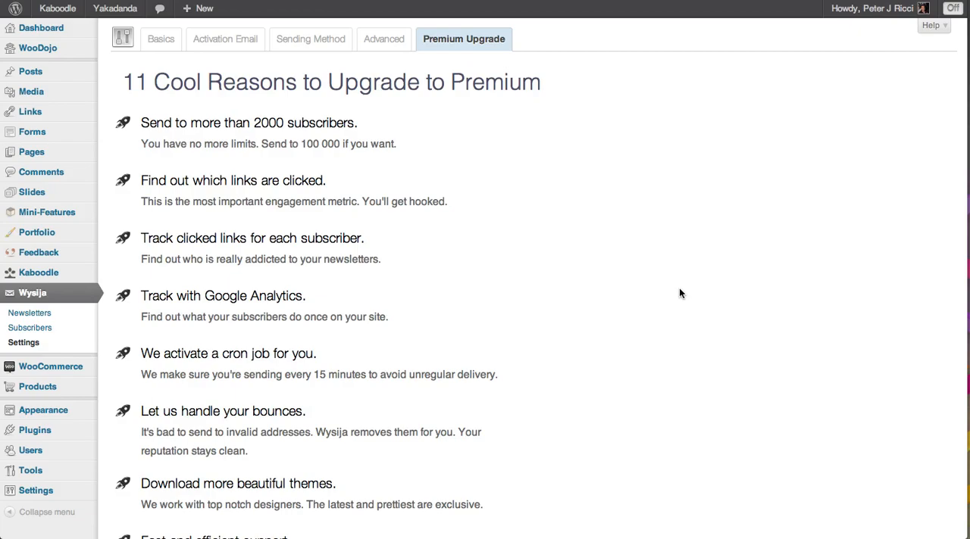
{"action": "scroll", "scroll_direction": "down", "scroll_amount": 3}
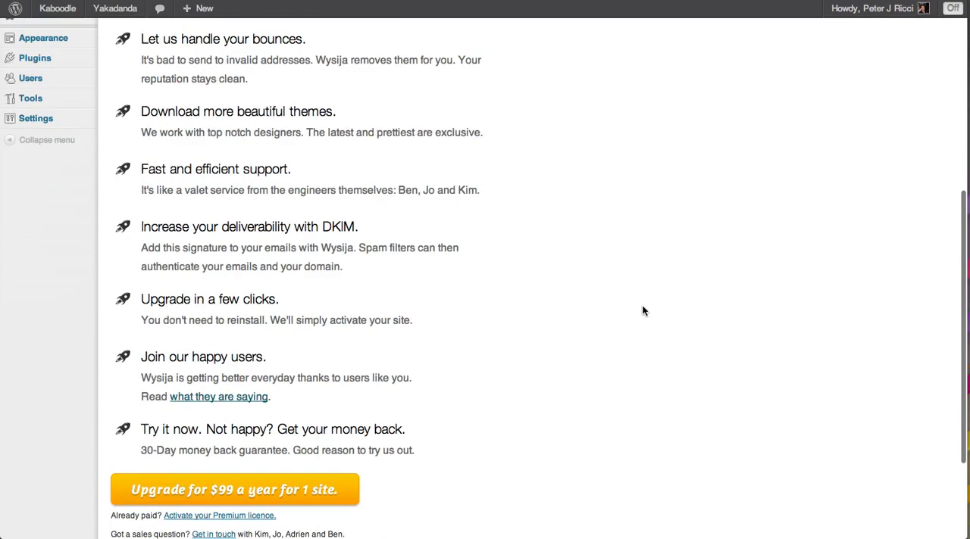
{"action": "scroll", "scroll_direction": "down", "scroll_amount": 3}
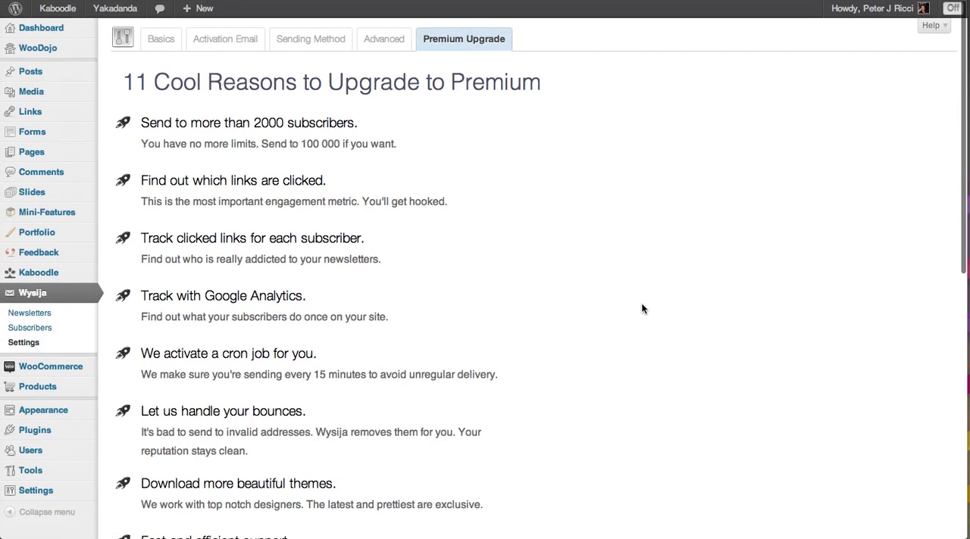
{"action": "left_click", "coordinate": [383, 38]}
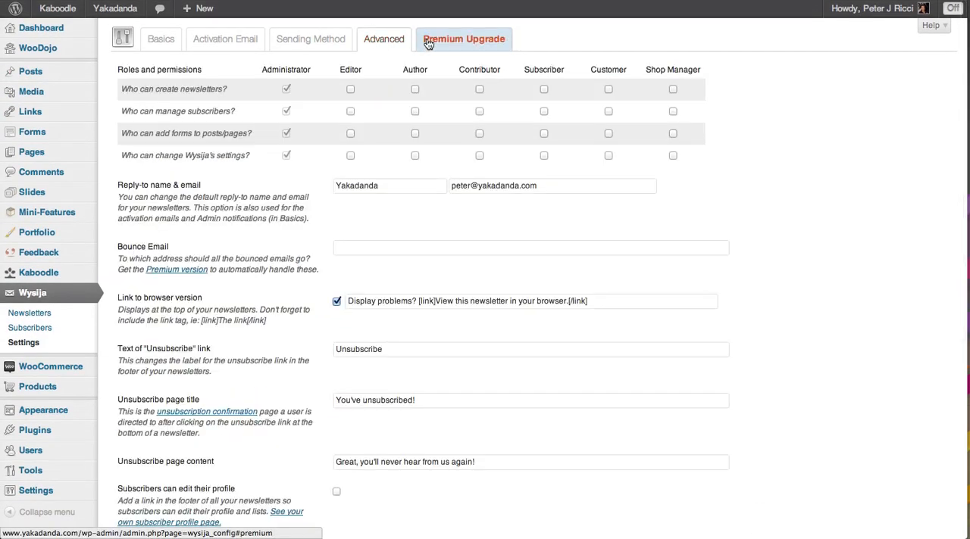
Step: Go from the Wysija settings to the Lists and Subscribers page via the sidebar
{"action": "left_click", "coordinate": [464, 38]}
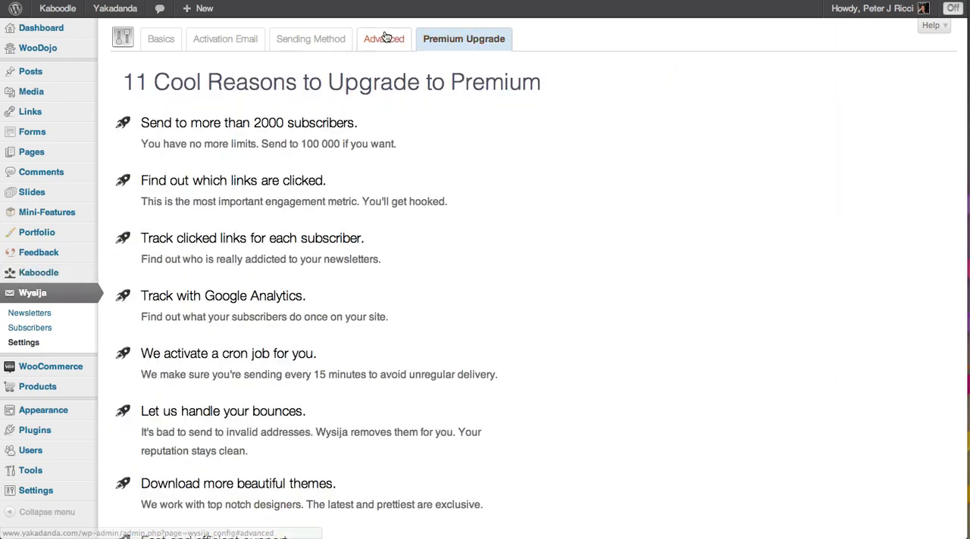
{"action": "mouse_move", "coordinate": [30, 327]}
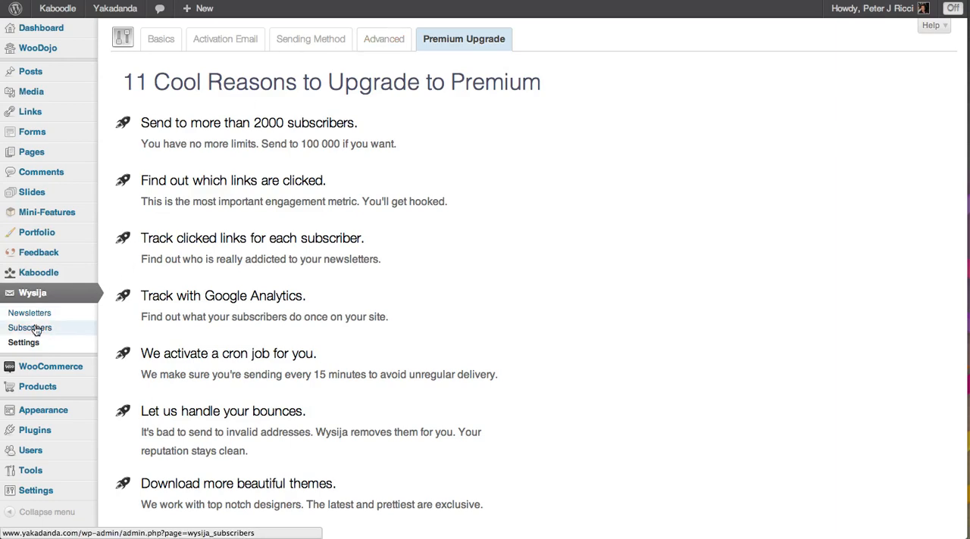
{"action": "left_click", "coordinate": [30, 327]}
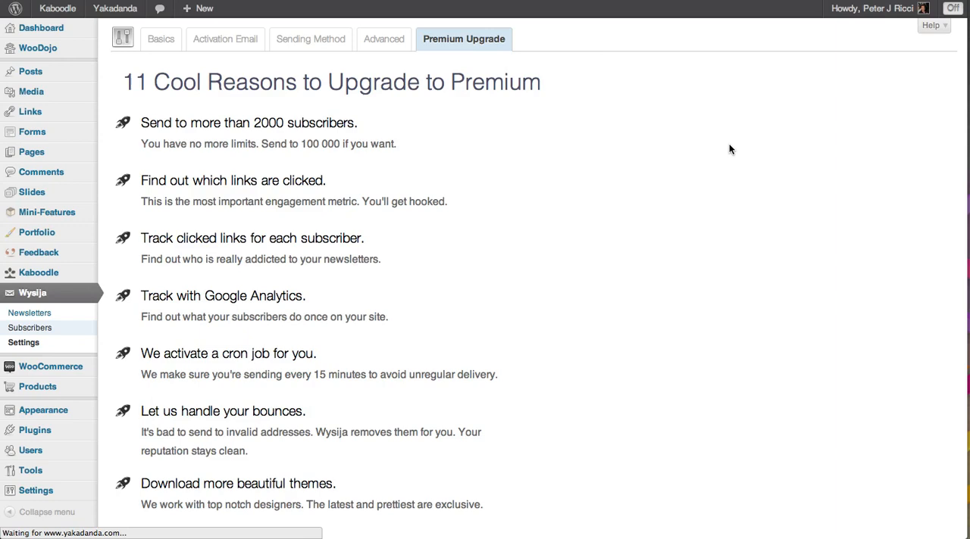
{"action": "left_click", "coordinate": [31, 327]}
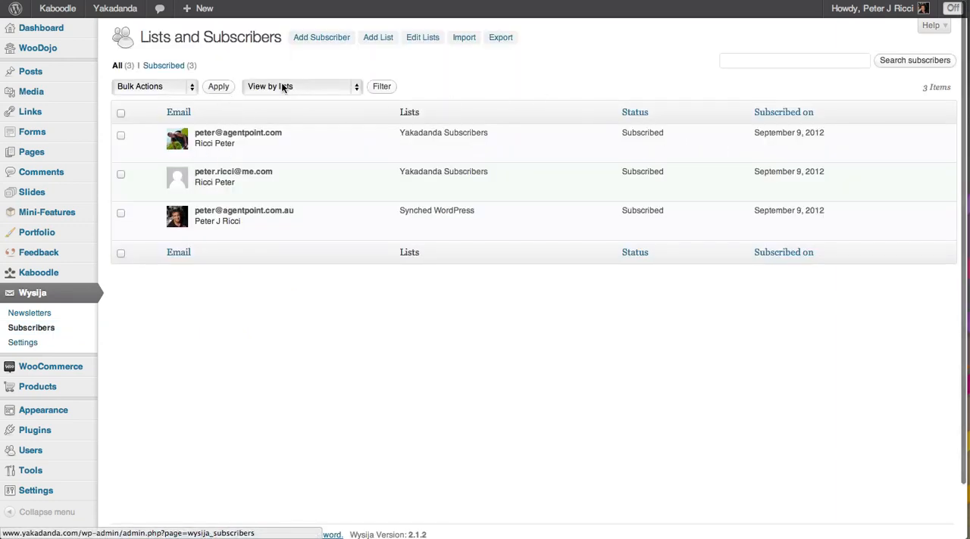
Step: Bring up the Add Subscriber form with email, name and Yakadanda Subscribers list fields
{"action": "left_click", "coordinate": [300, 84]}
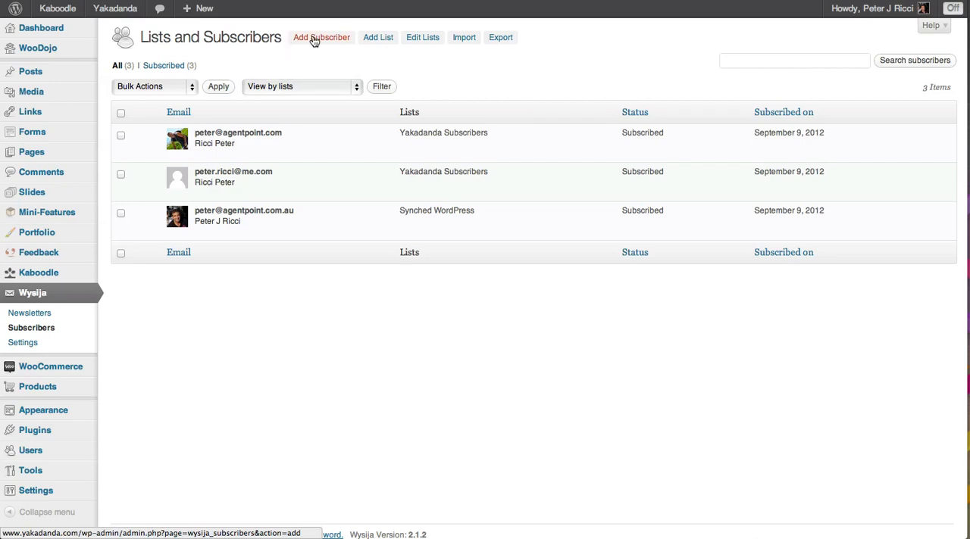
{"action": "left_click", "coordinate": [321, 37]}
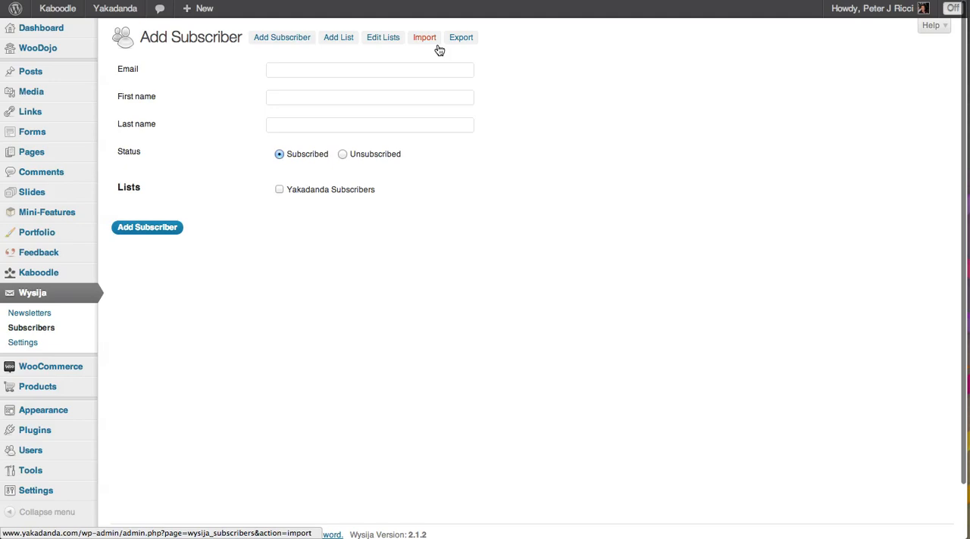
Step: Review the Import Subscribers copy-paste box with its 'email;name' example entries
{"action": "left_click", "coordinate": [425, 37]}
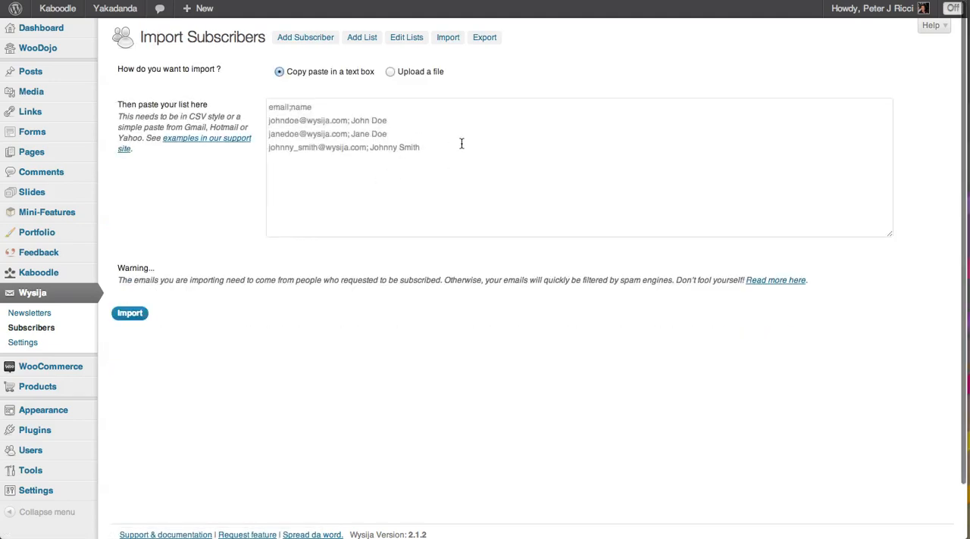
{"action": "left_click", "coordinate": [460, 144]}
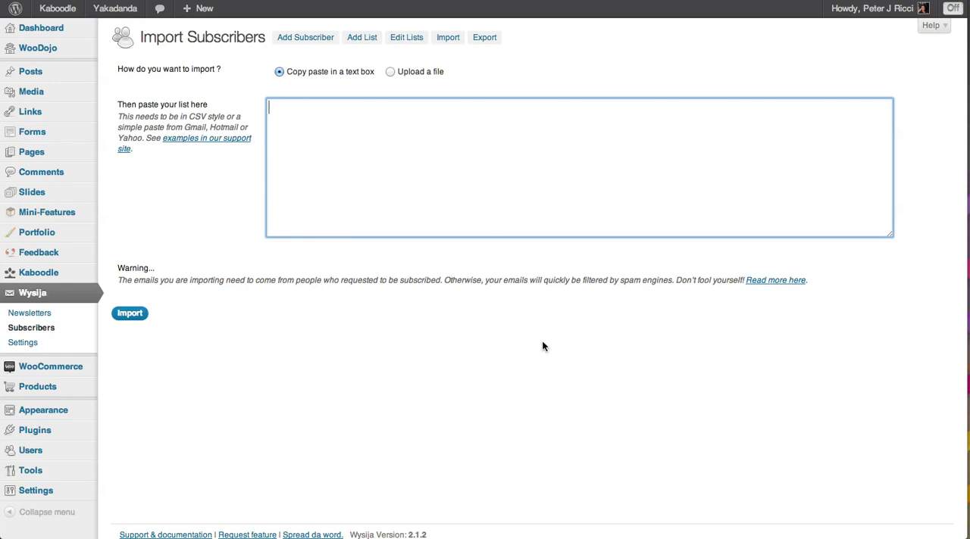
{"action": "type", "text": "email;name"}
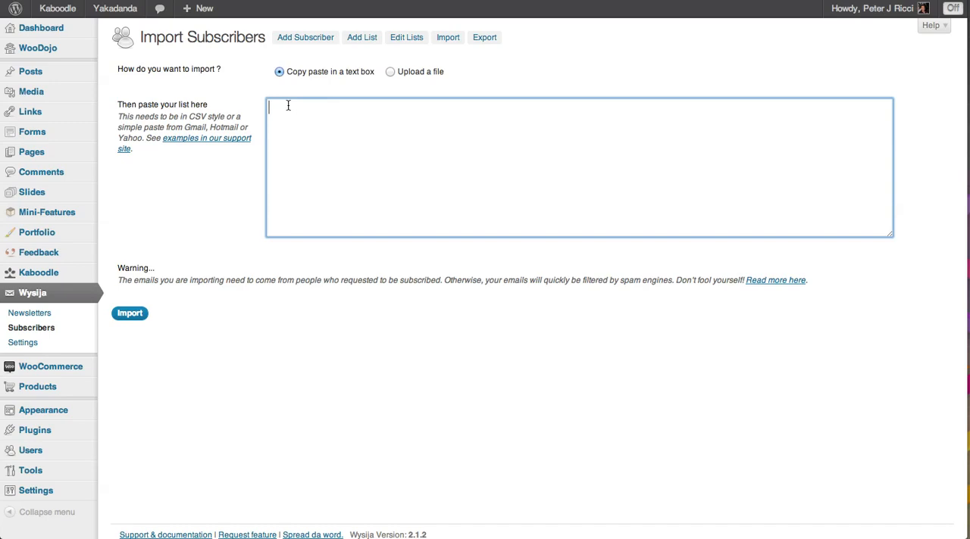
{"action": "type", "text": "email;name"}
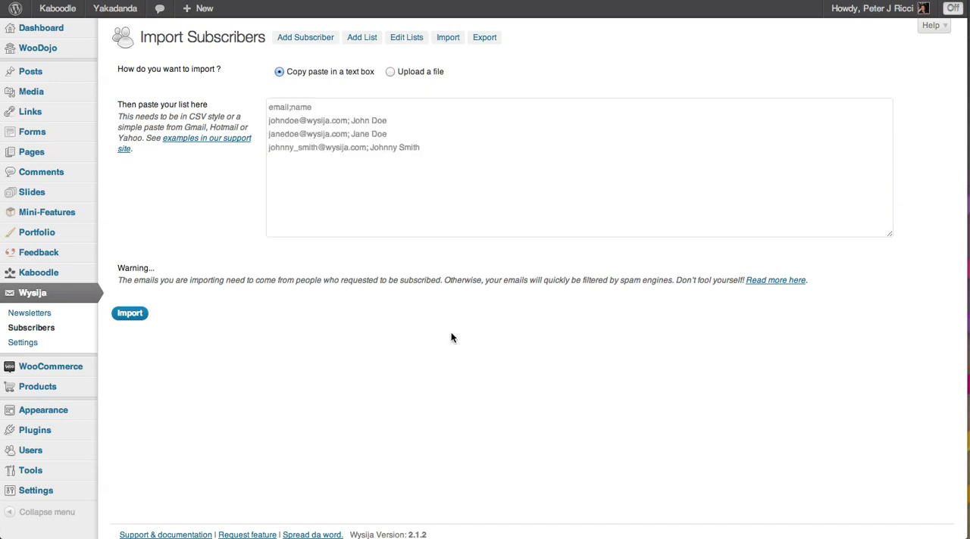
{"action": "mouse_move", "coordinate": [329, 277]}
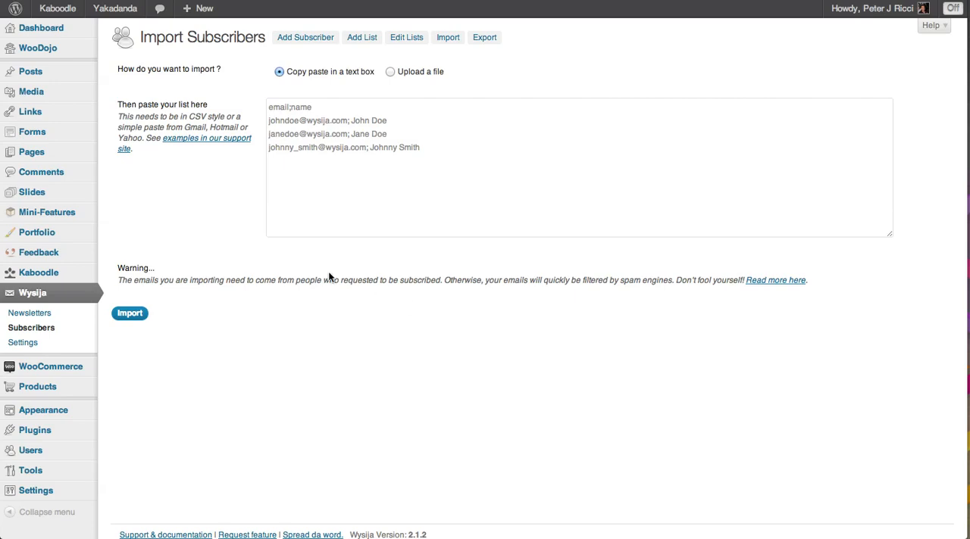
{"action": "left_click_drag", "start_coordinate": [242, 280], "coordinate": [730, 280]}
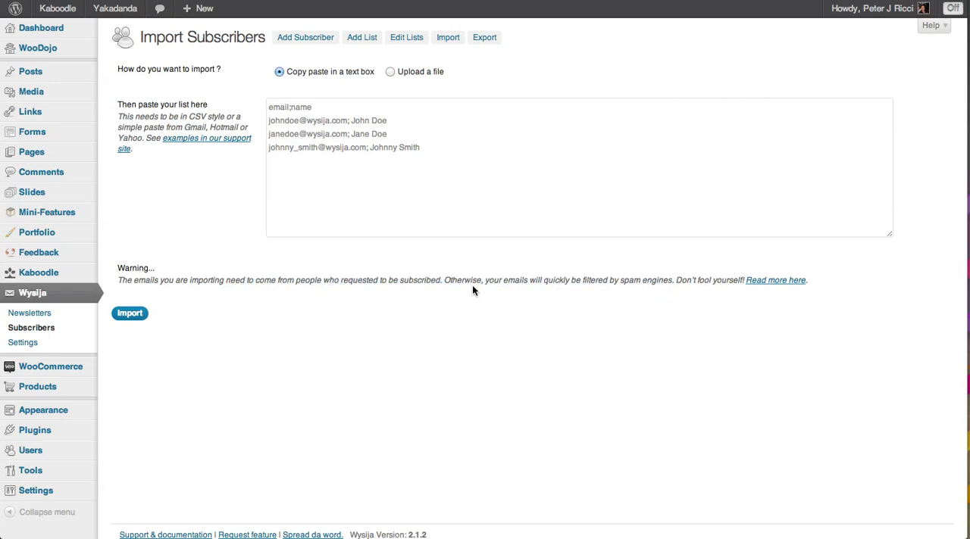
{"action": "left_click_drag", "start_coordinate": [118, 279], "coordinate": [716, 279]}
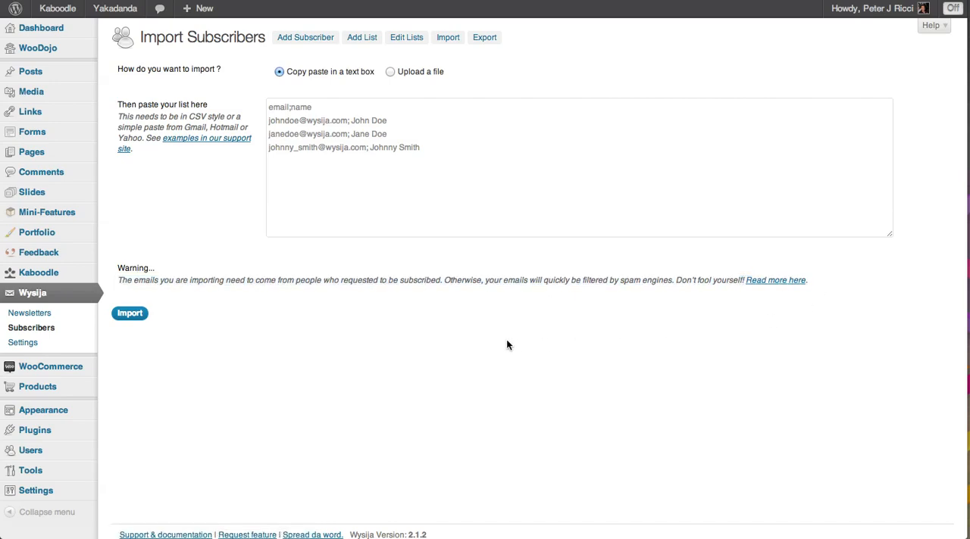
{"action": "mouse_move", "coordinate": [482, 342]}
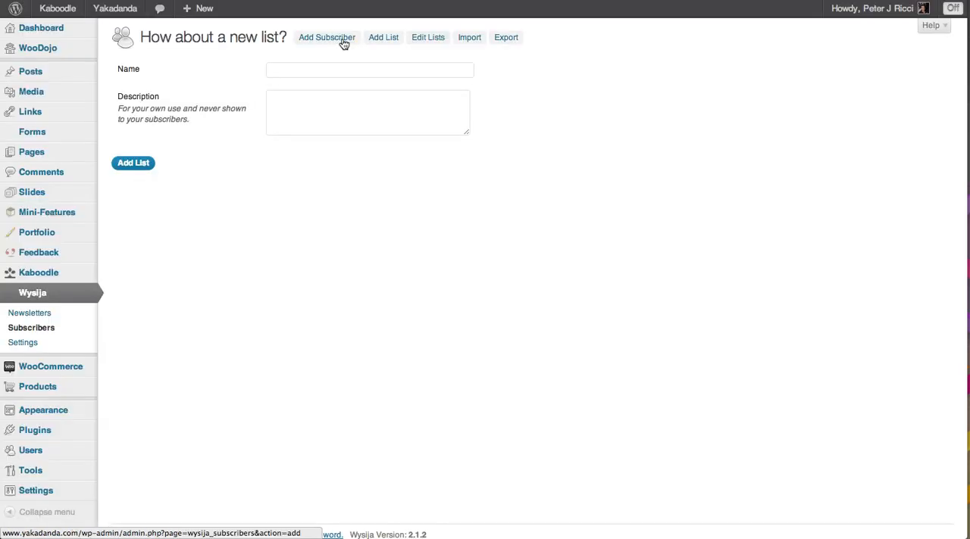
Step: Check the Edit Lists overview of subscriber counts, then go to Newsletters in the sidebar
{"action": "left_click", "coordinate": [327, 37]}
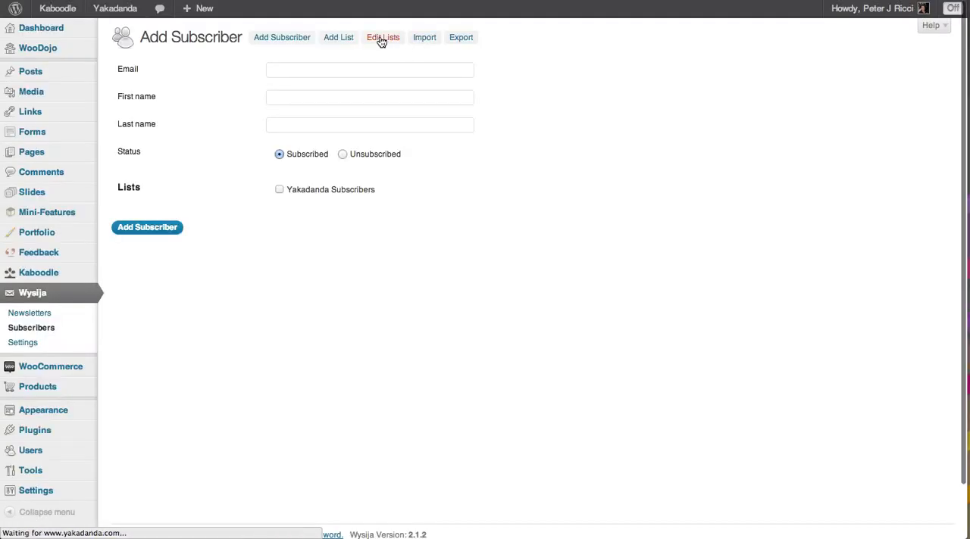
{"action": "left_click", "coordinate": [382, 36]}
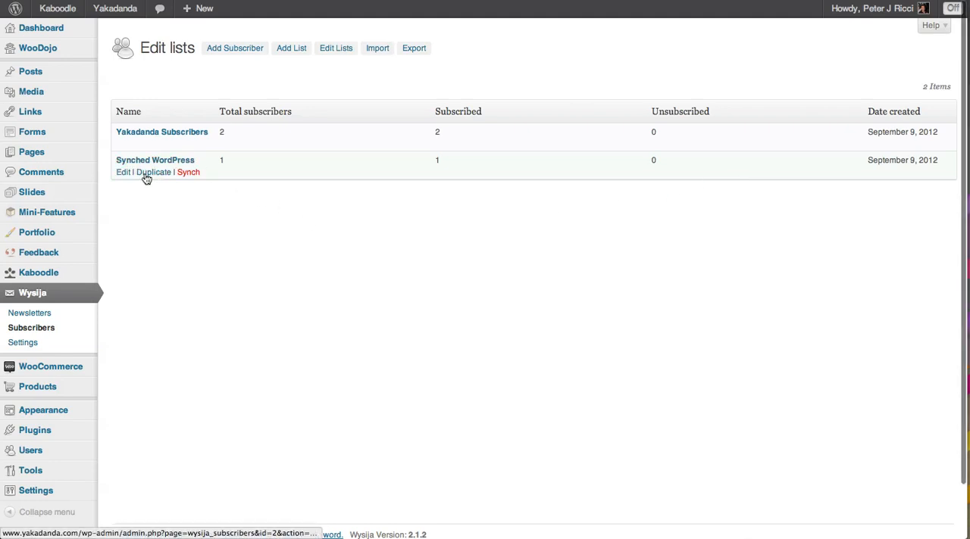
{"action": "mouse_move", "coordinate": [31, 322]}
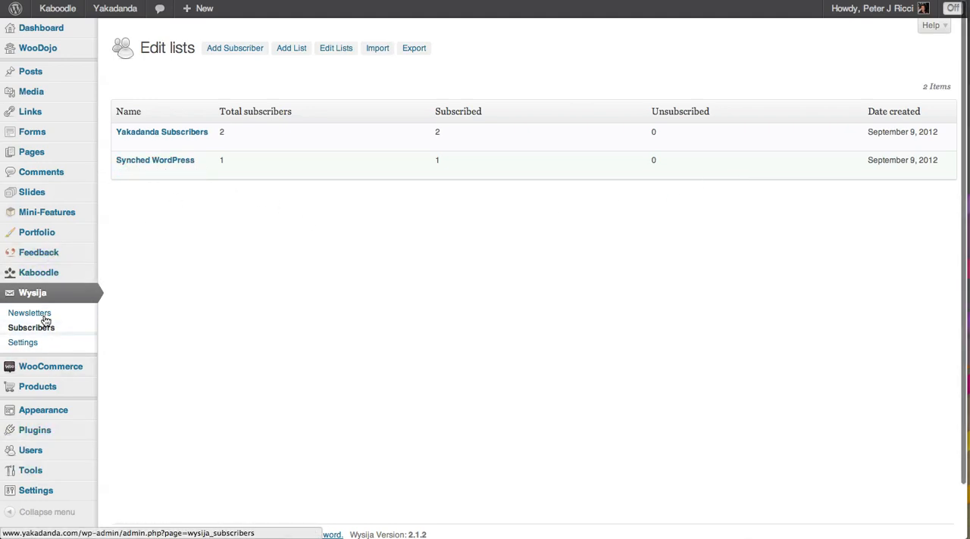
{"action": "mouse_move", "coordinate": [160, 132]}
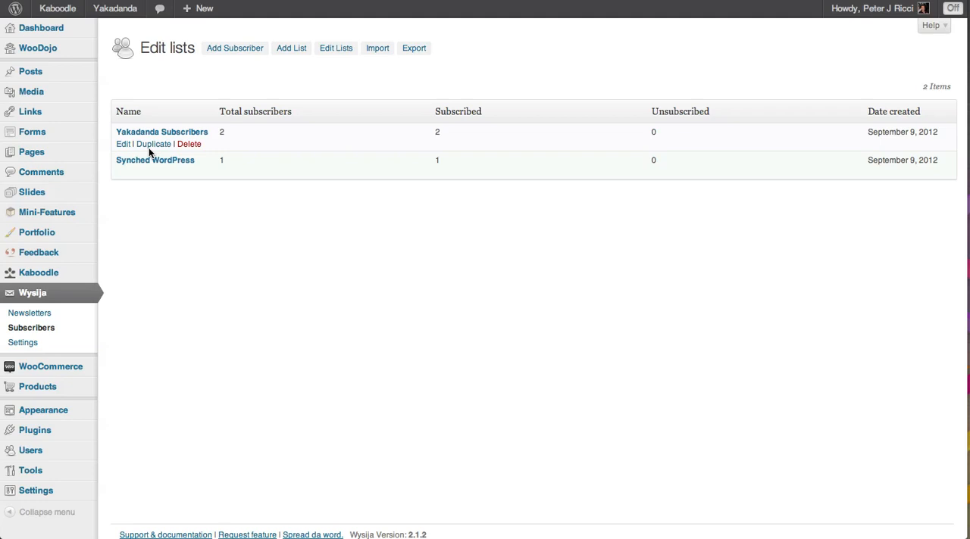
{"action": "mouse_move", "coordinate": [578, 64]}
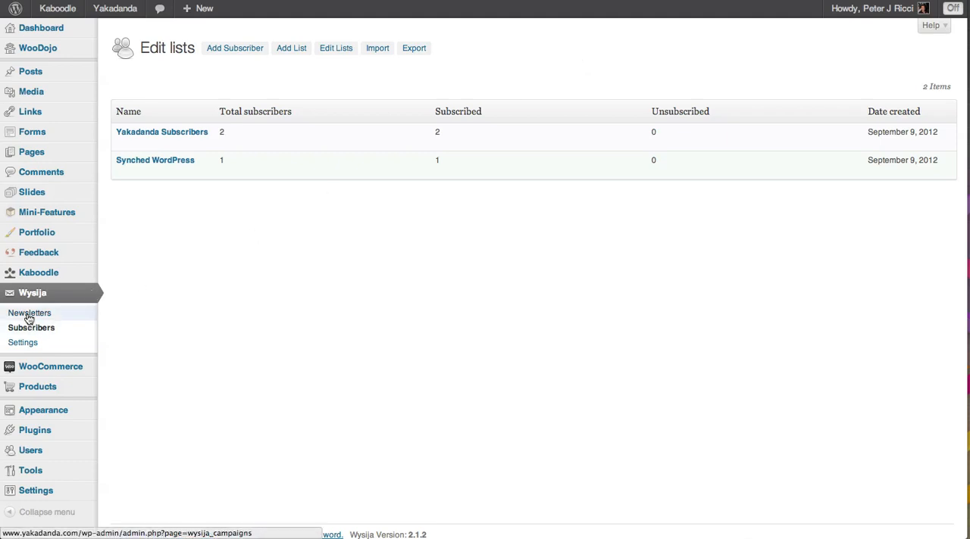
{"action": "left_click", "coordinate": [29, 312]}
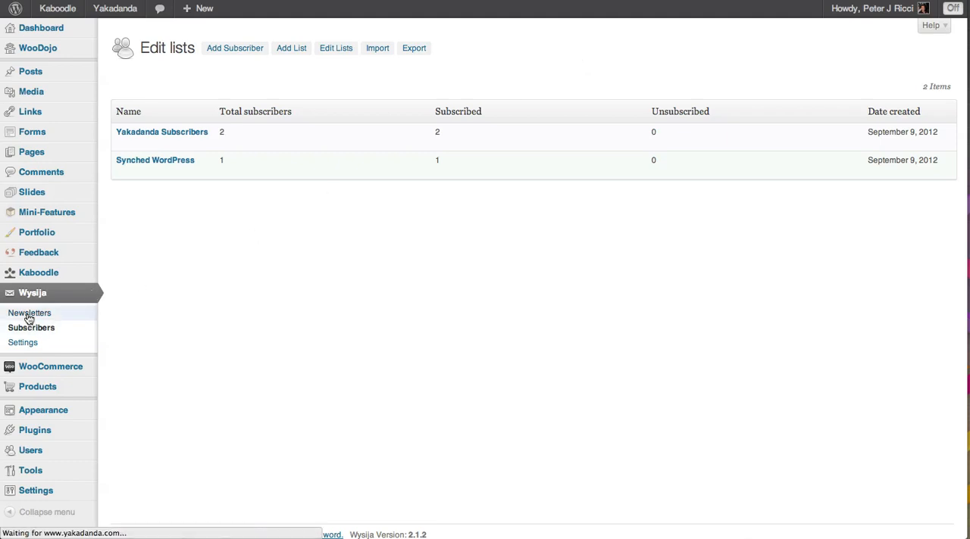
{"action": "left_click", "coordinate": [31, 312]}
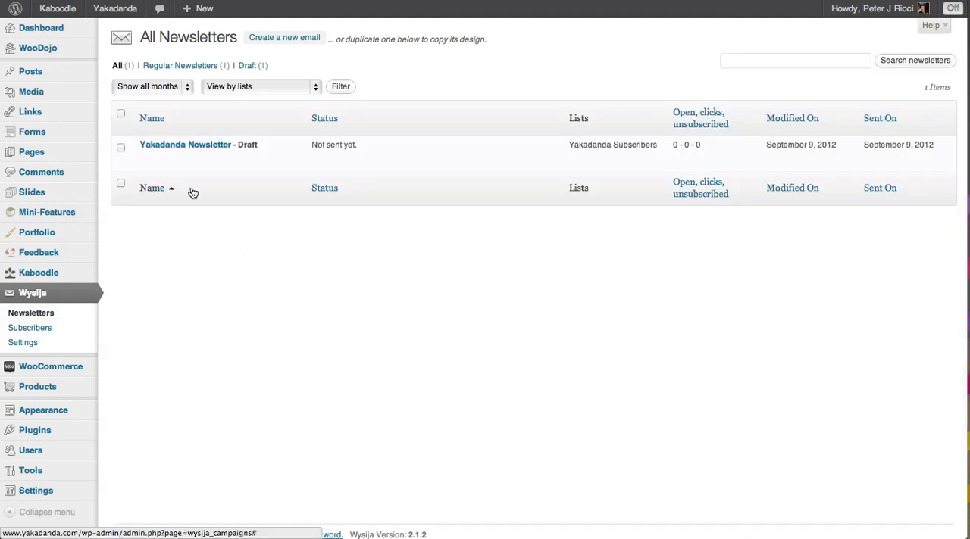
{"action": "mouse_move", "coordinate": [199, 146]}
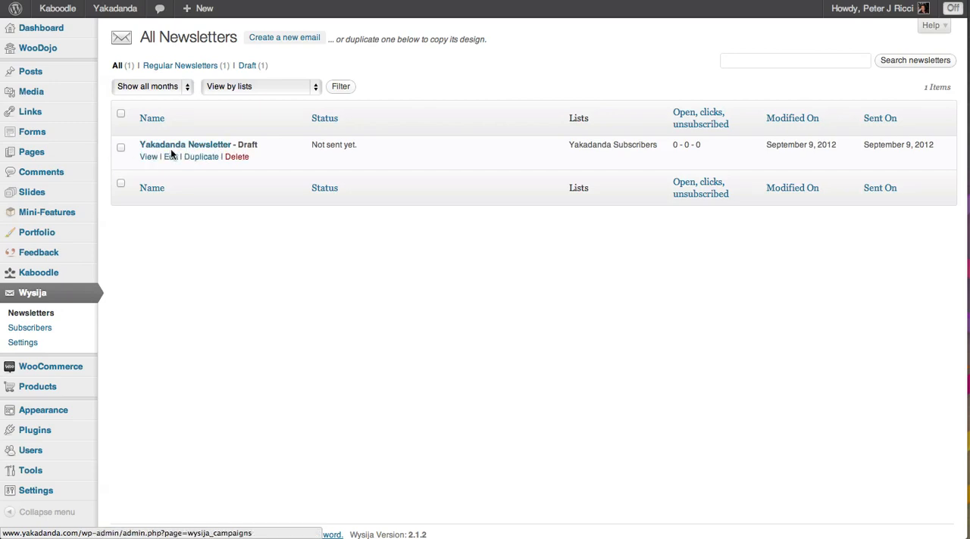
Step: Hover the Yakadanda Newsletter draft's row actions on the All Newsletters page
{"action": "left_click", "coordinate": [151, 188]}
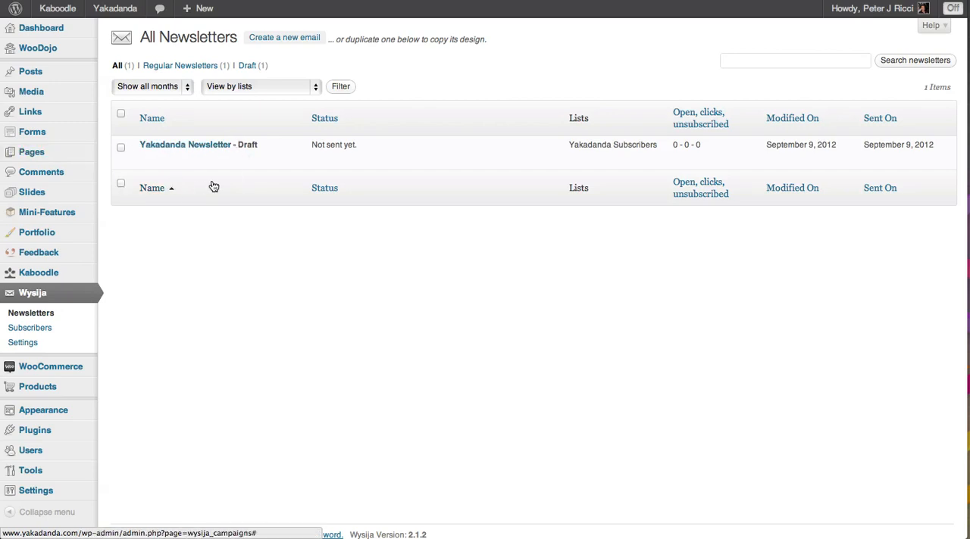
{"action": "mouse_move", "coordinate": [198, 146]}
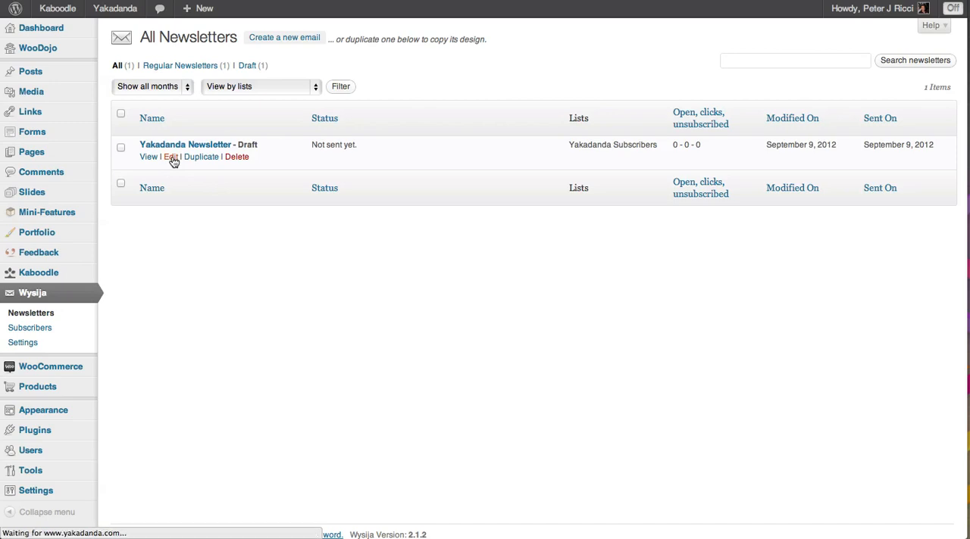
{"action": "mouse_move", "coordinate": [591, 266]}
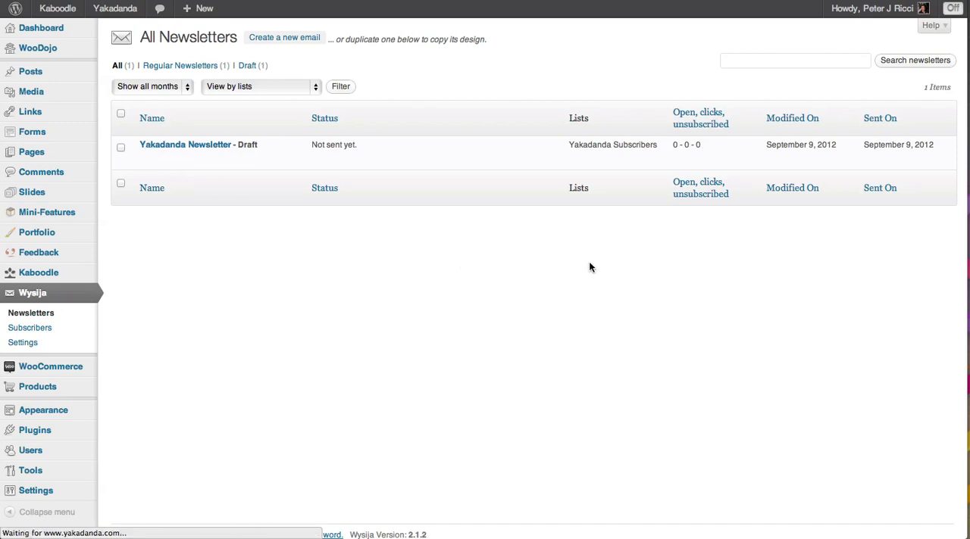
{"action": "left_click", "coordinate": [185, 146]}
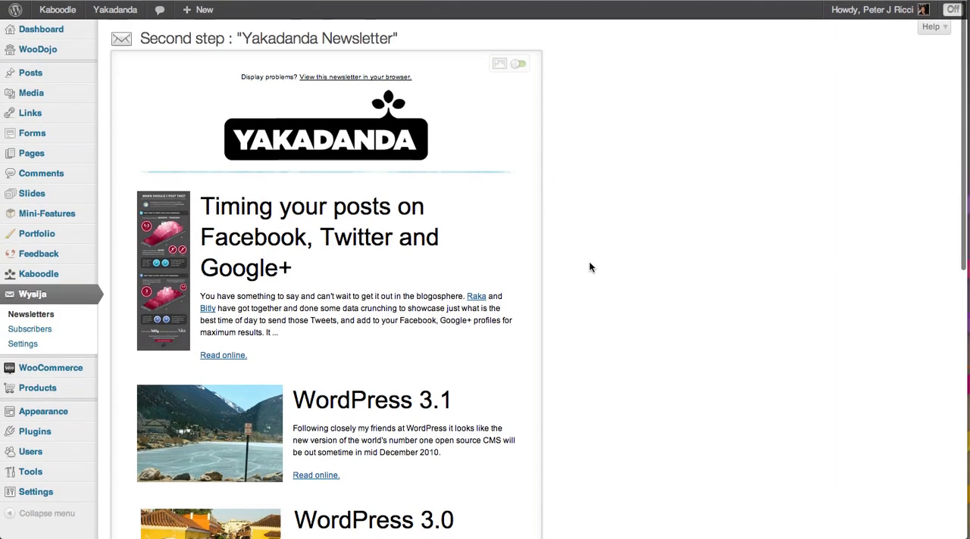
Step: Edit the Yakadanda Newsletter draft and show the Images panel with logo and YouTube graphic
{"action": "left_click", "coordinate": [325, 124]}
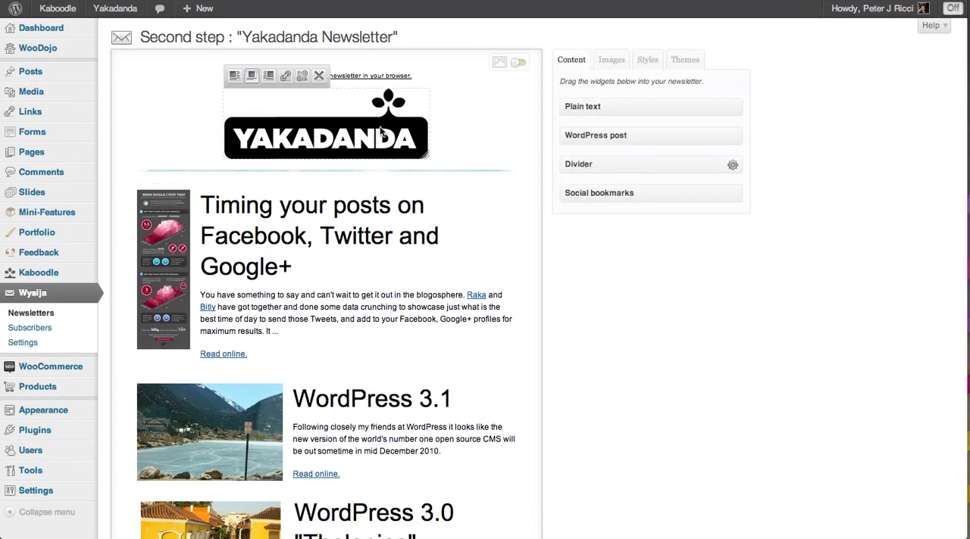
{"action": "mouse_move", "coordinate": [341, 127]}
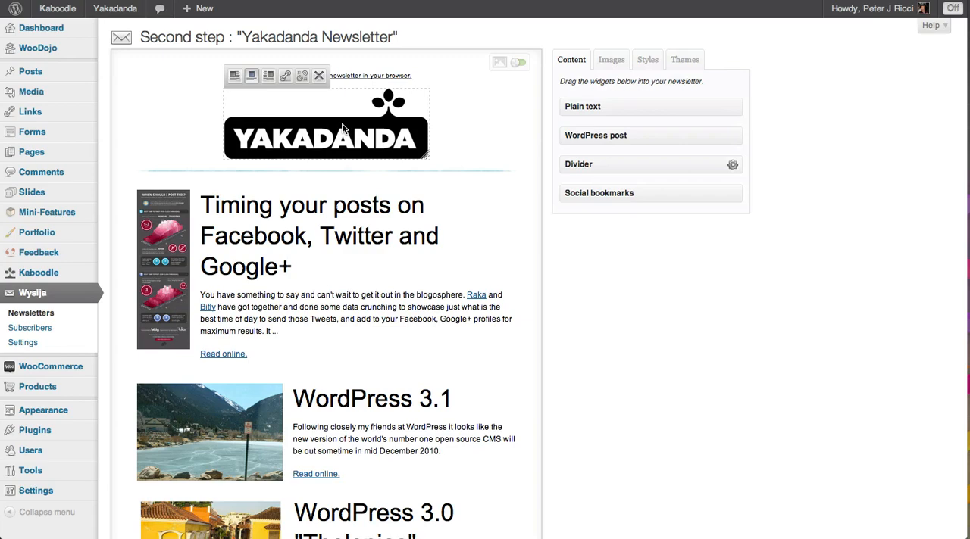
{"action": "left_click", "coordinate": [610, 59]}
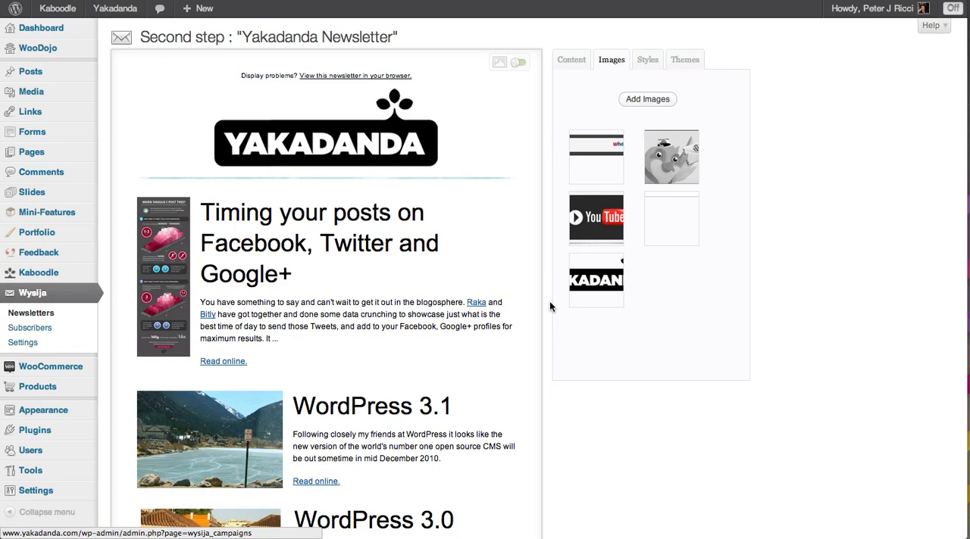
{"action": "mouse_move", "coordinate": [854, 233]}
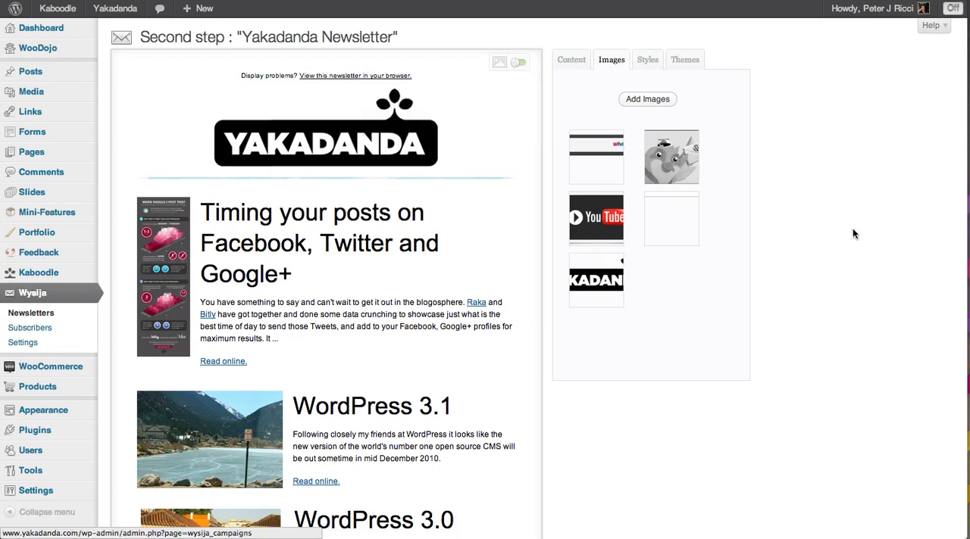
Step: Insert the WordPress 3.1 and 3.0 posts into the newsletter beneath the Timing post
{"action": "left_click", "coordinate": [569, 59]}
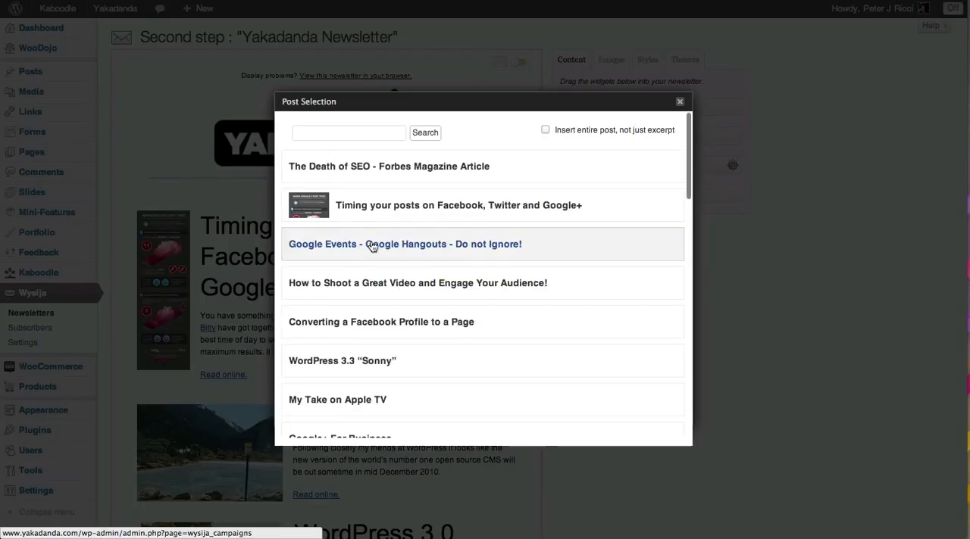
{"action": "left_click", "coordinate": [457, 206]}
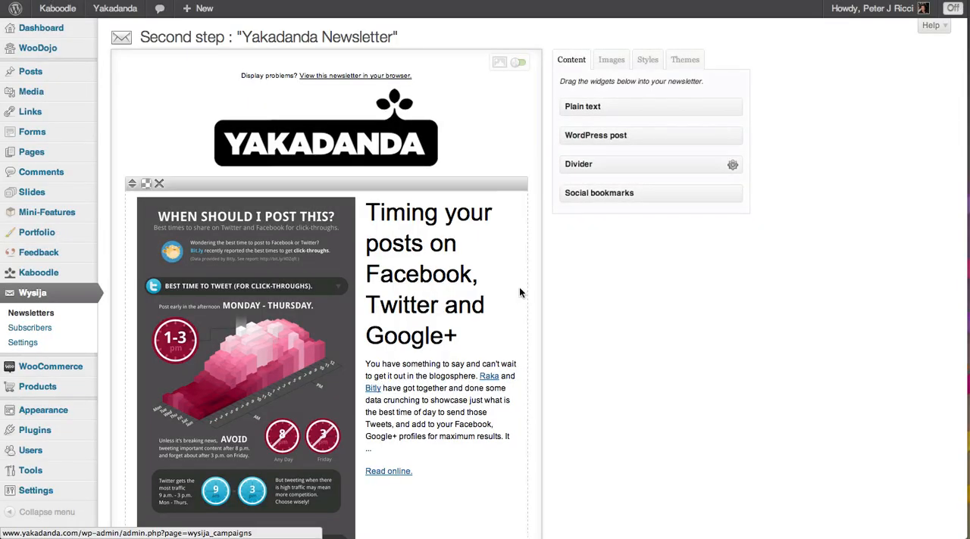
{"action": "scroll", "scroll_direction": "down", "scroll_amount": 3}
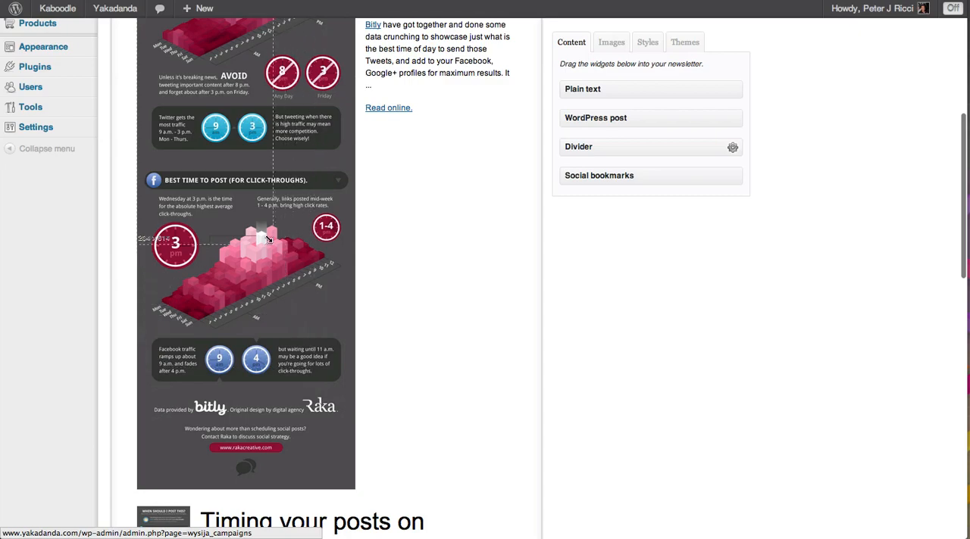
{"action": "scroll", "scroll_direction": "down", "scroll_amount": 3}
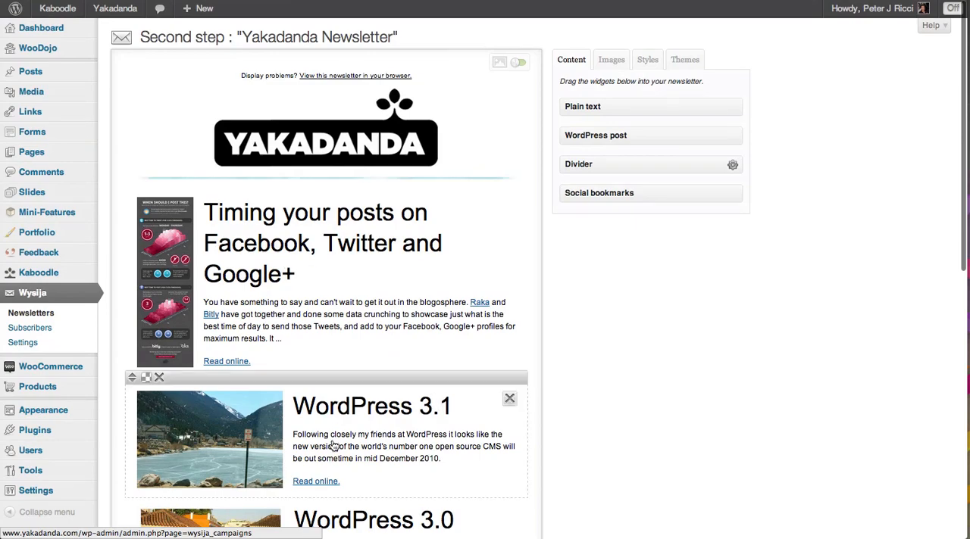
{"action": "scroll", "scroll_direction": "down", "scroll_amount": 3}
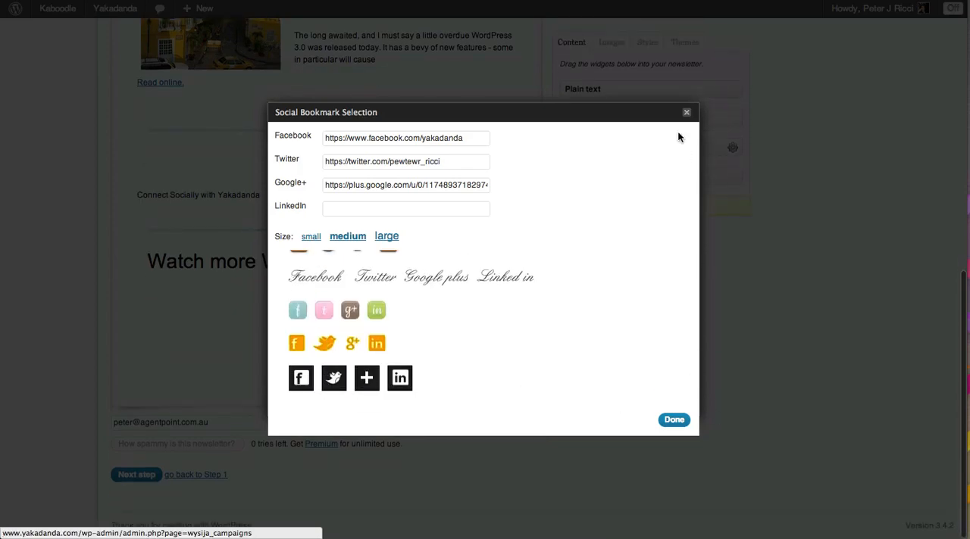
Step: Finish the social bookmarks block with Facebook, Twitter and Google+ black square icons
{"action": "left_click", "coordinate": [672, 420]}
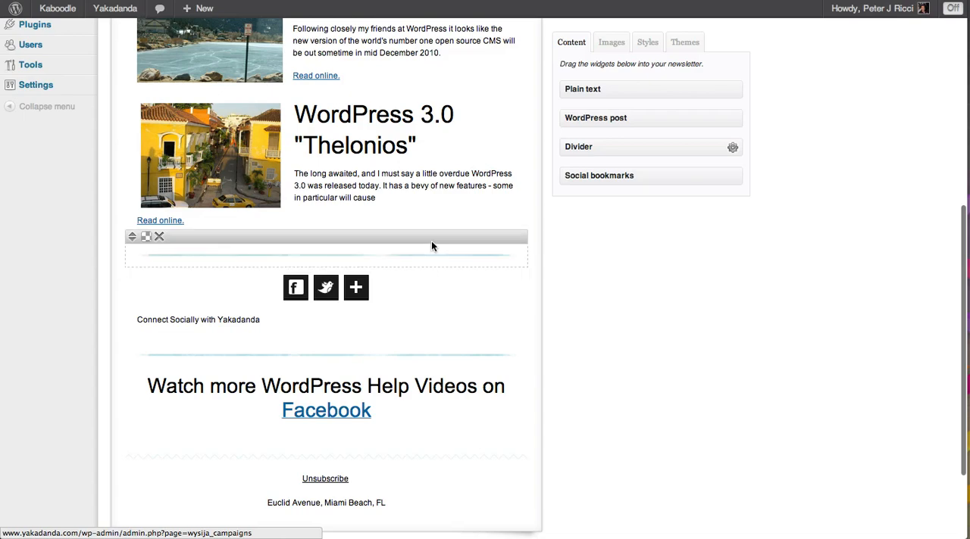
{"action": "scroll", "scroll_direction": "down", "scroll_amount": 3}
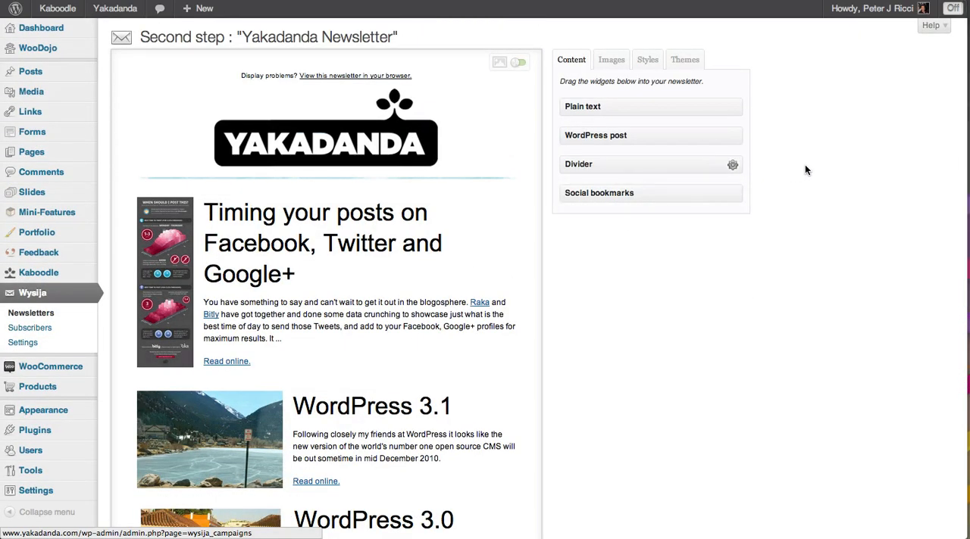
{"action": "mouse_move", "coordinate": [795, 165]}
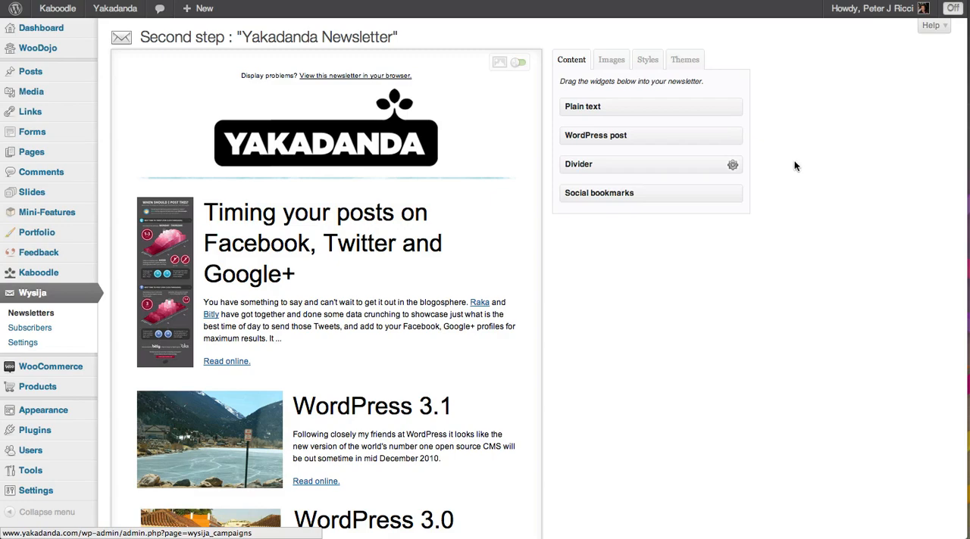
Step: Set Heading 1, Heading 2 and Heading 3 fonts to Georgia in the Styles settings
{"action": "left_click", "coordinate": [647, 59]}
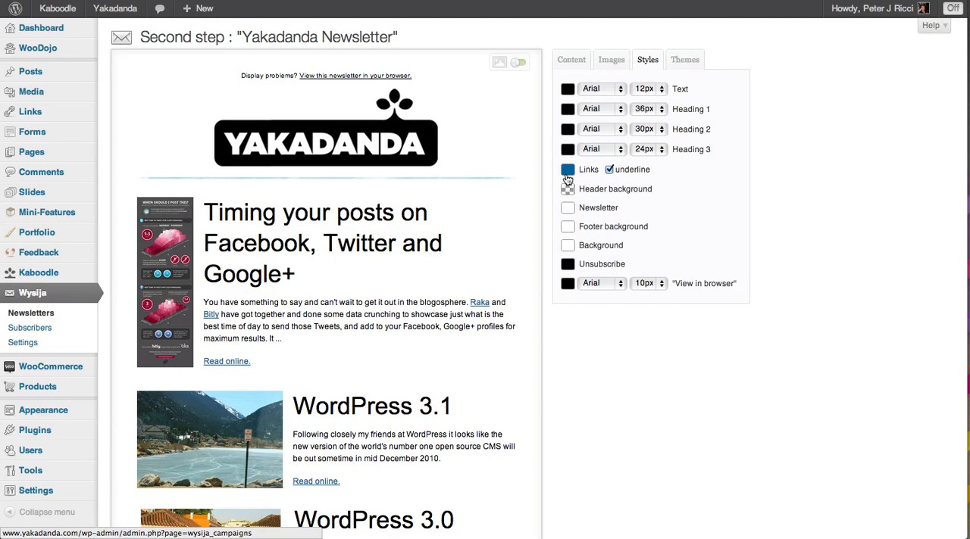
{"action": "mouse_move", "coordinate": [566, 160]}
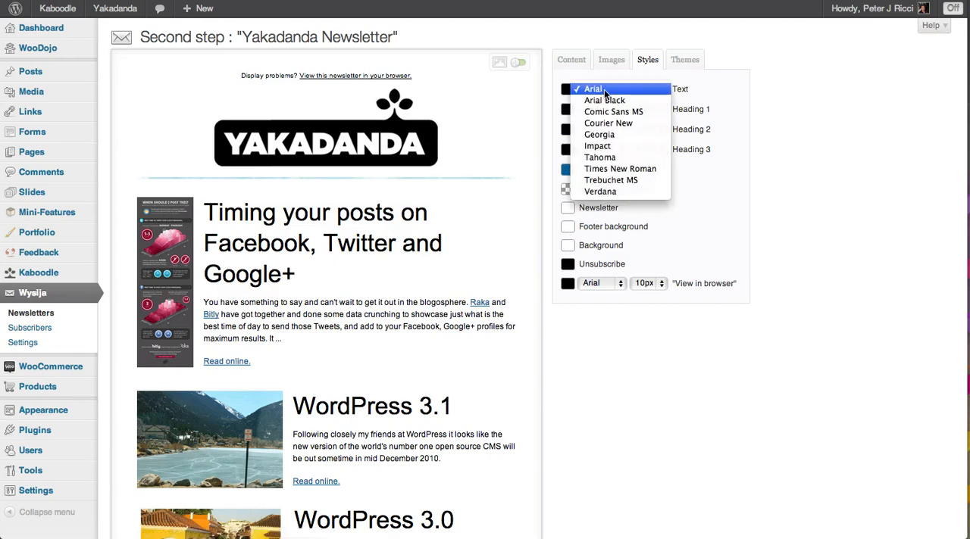
{"action": "mouse_move", "coordinate": [597, 145]}
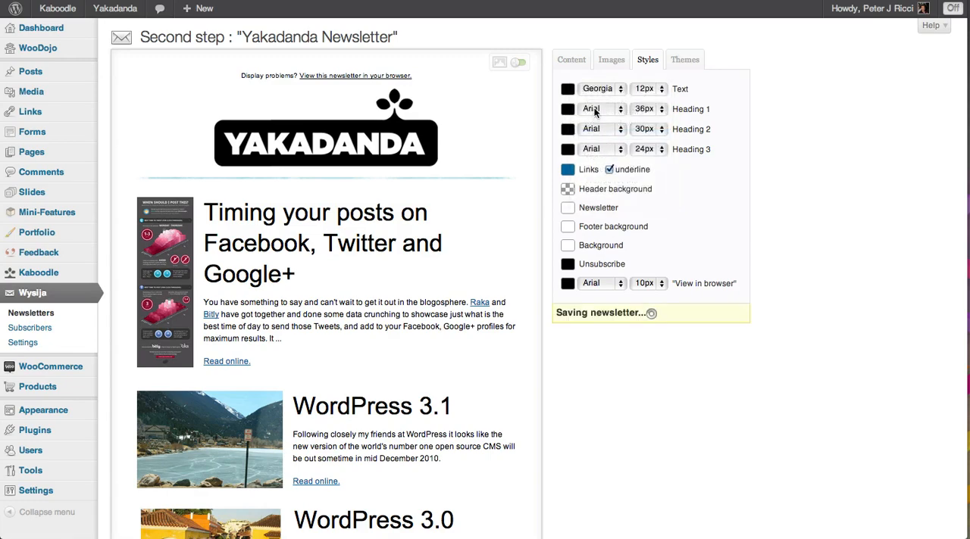
{"action": "left_click", "coordinate": [598, 109]}
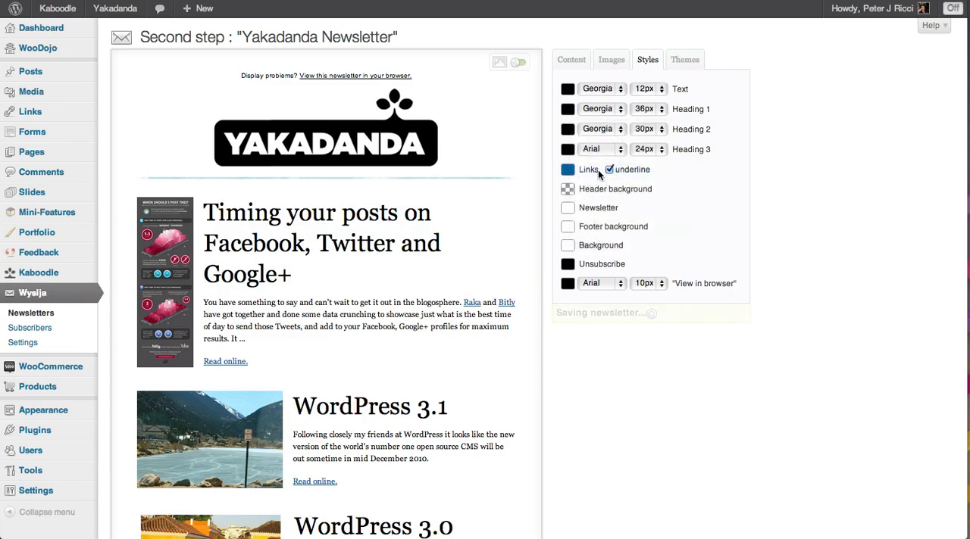
{"action": "left_click", "coordinate": [598, 148]}
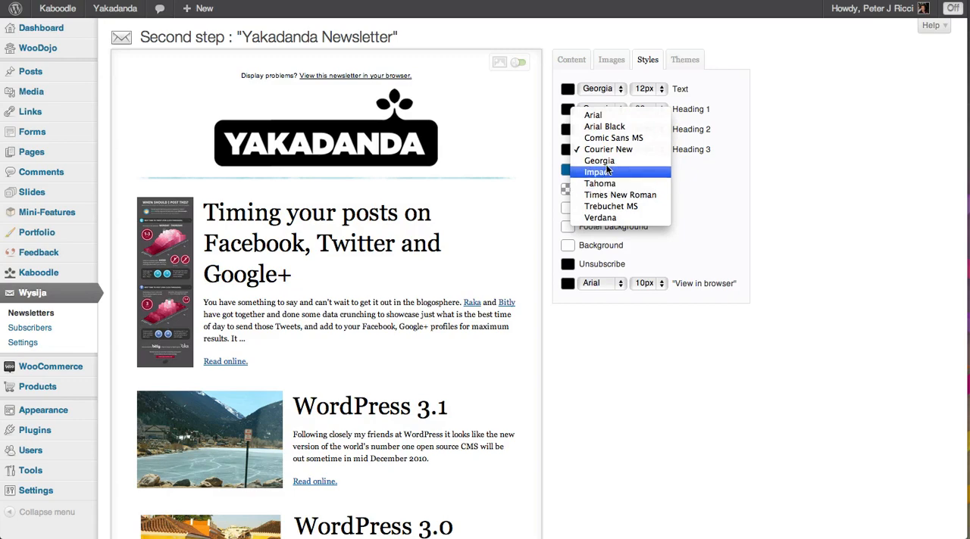
{"action": "left_click", "coordinate": [600, 160]}
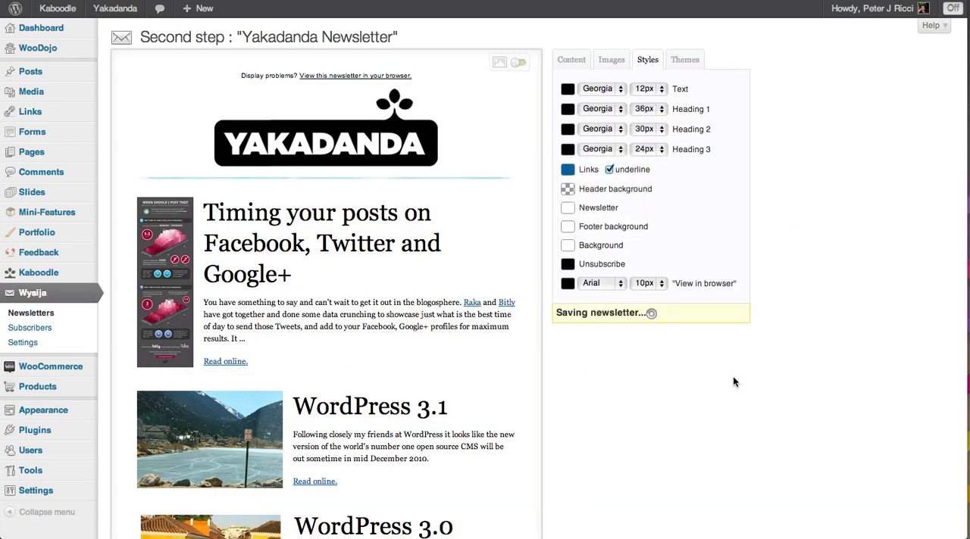
Step: Set the view-in-browser line font to Georgia as well
{"action": "left_click", "coordinate": [600, 282]}
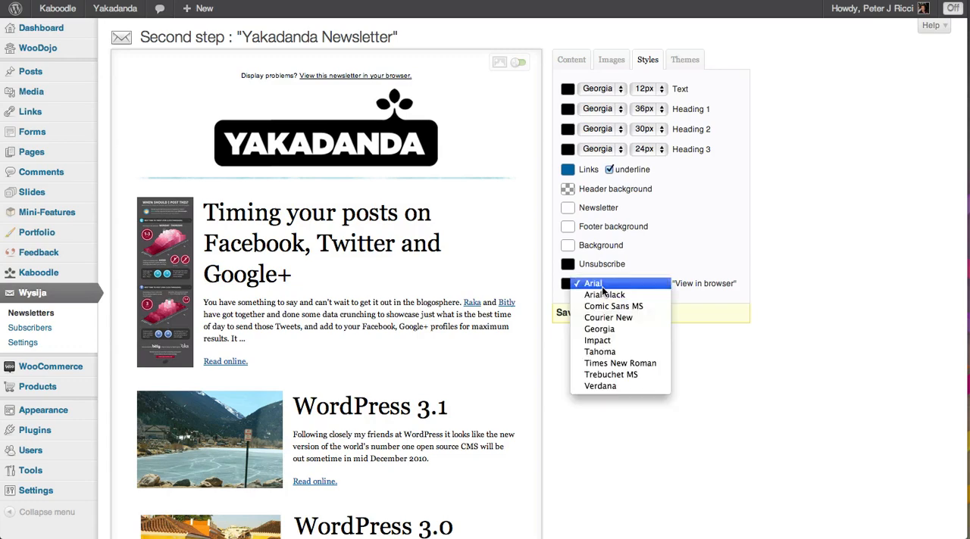
{"action": "left_click", "coordinate": [600, 329]}
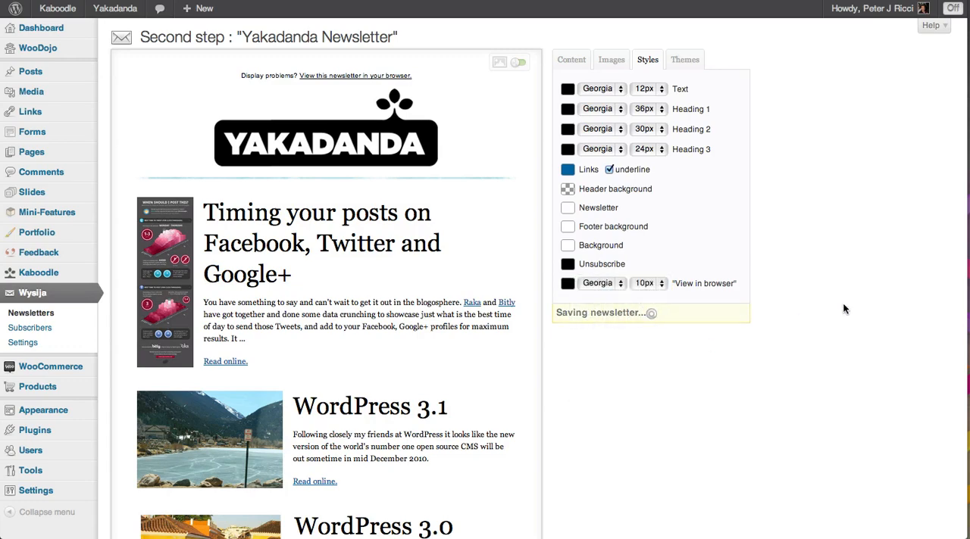
{"action": "scroll", "scroll_direction": "down", "scroll_amount": 3}
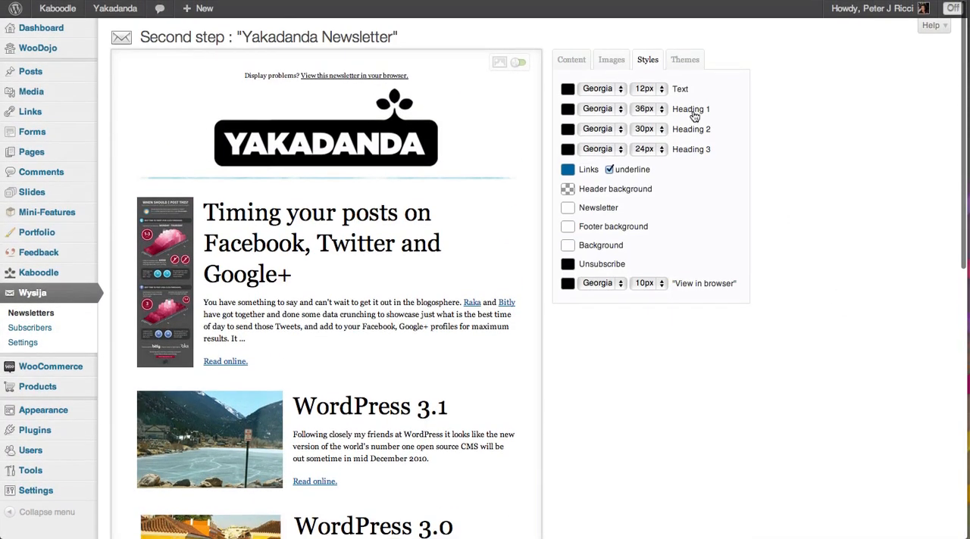
{"action": "left_click", "coordinate": [684, 59]}
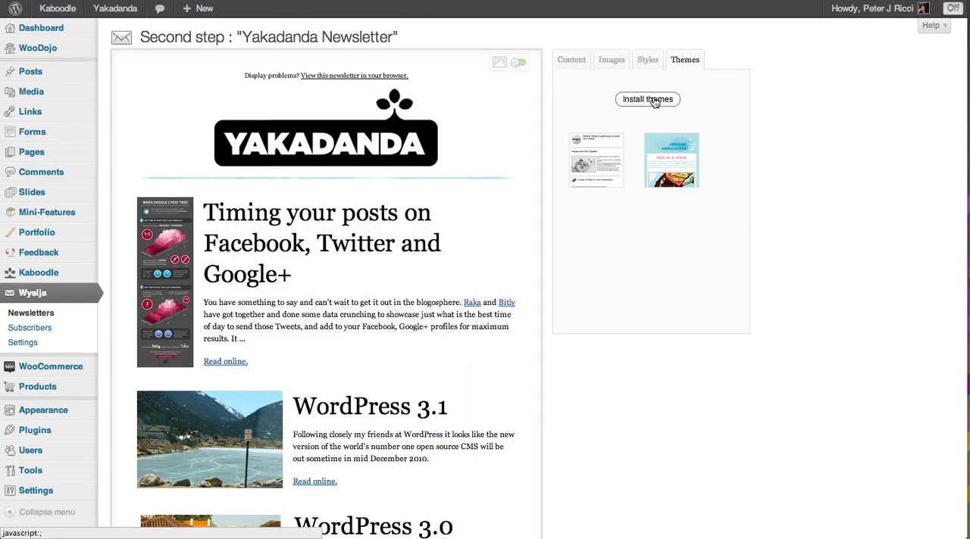
Step: Install the light-blue sketchy theme from the theme gallery and close the gallery
{"action": "left_click", "coordinate": [647, 100]}
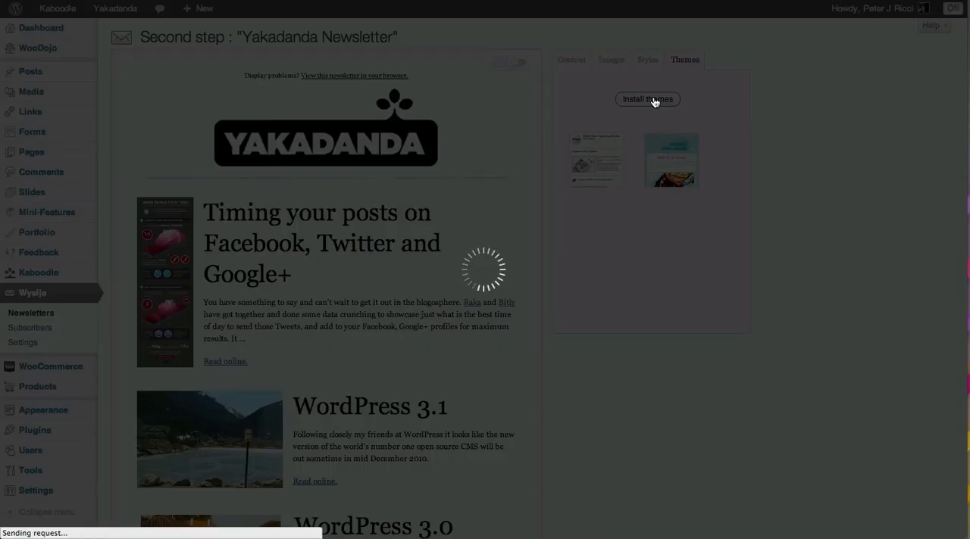
{"action": "left_click", "coordinate": [648, 100]}
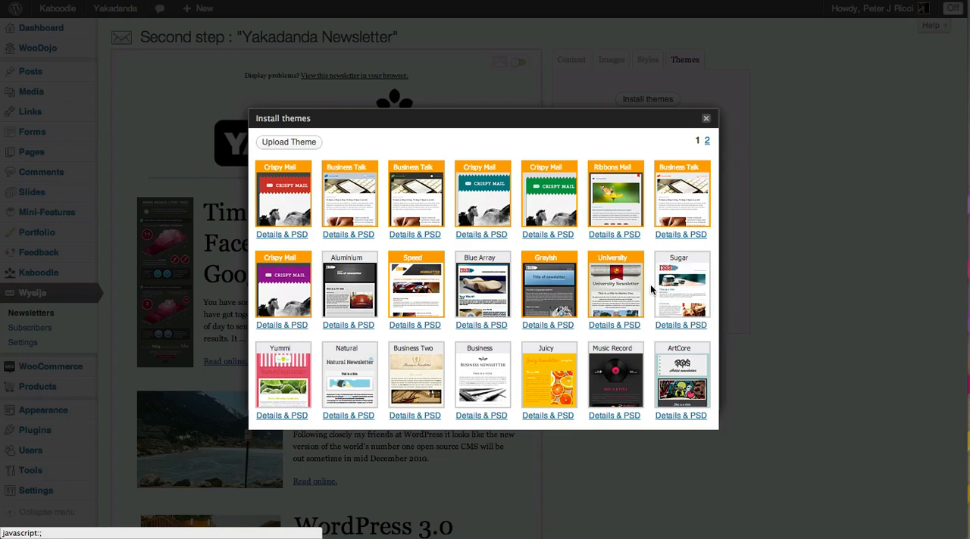
{"action": "mouse_move", "coordinate": [482, 291]}
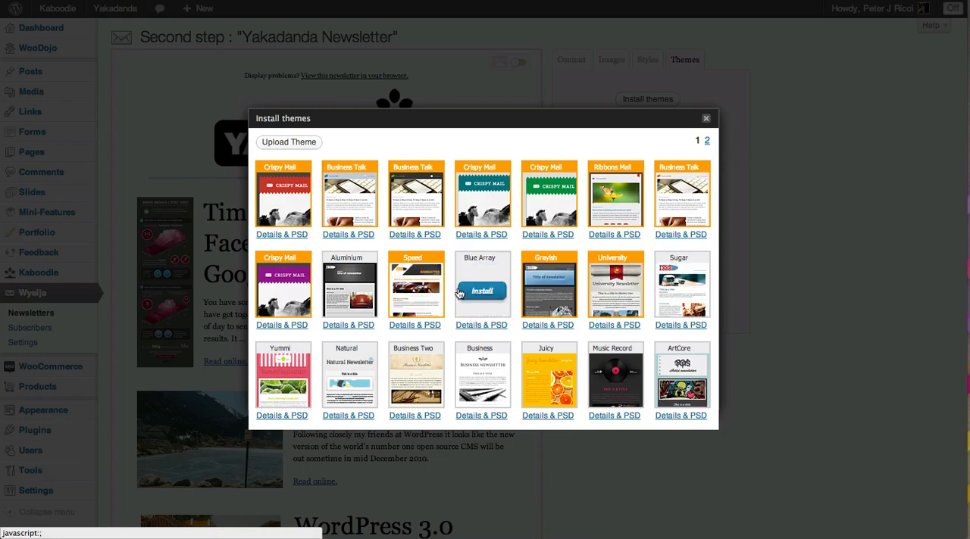
{"action": "scroll", "scroll_direction": "down", "scroll_amount": 3}
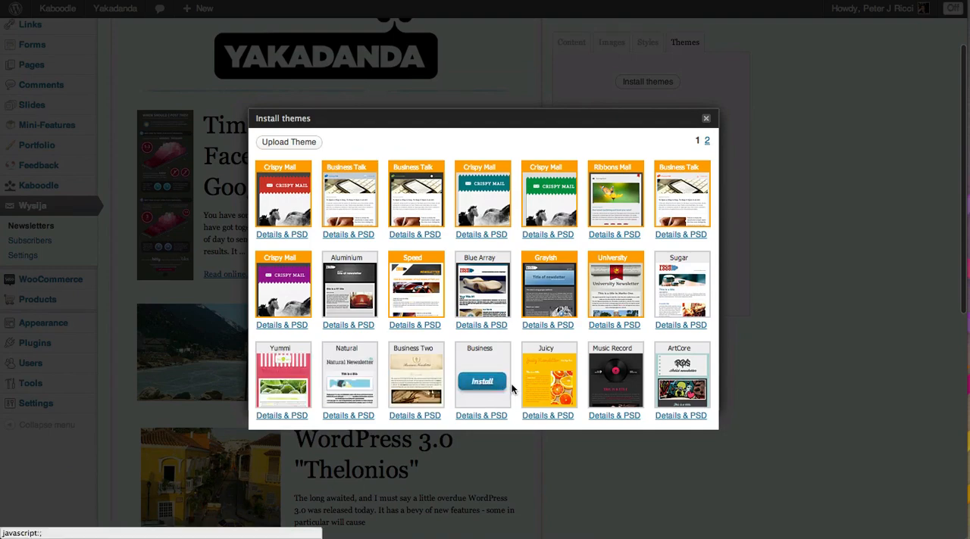
{"action": "left_click", "coordinate": [706, 141]}
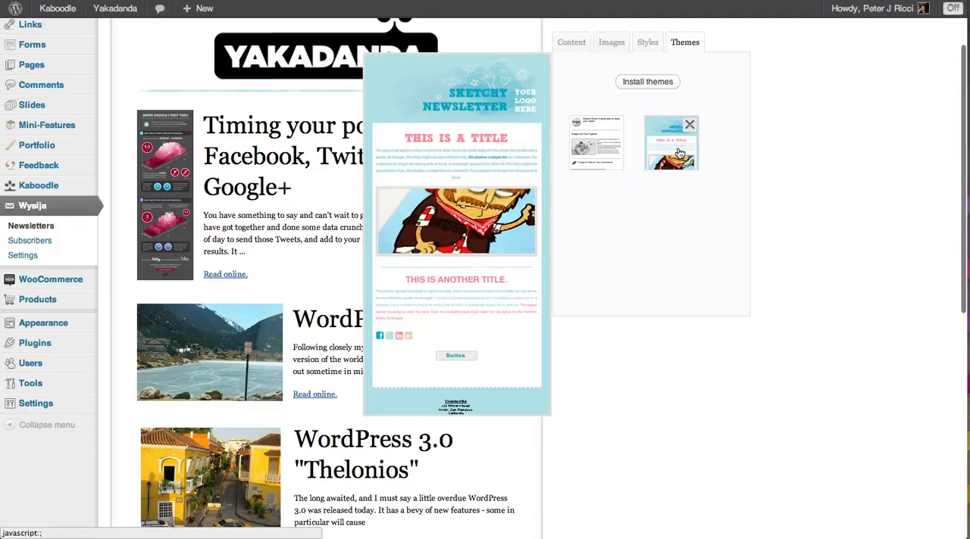
{"action": "left_click", "coordinate": [687, 124]}
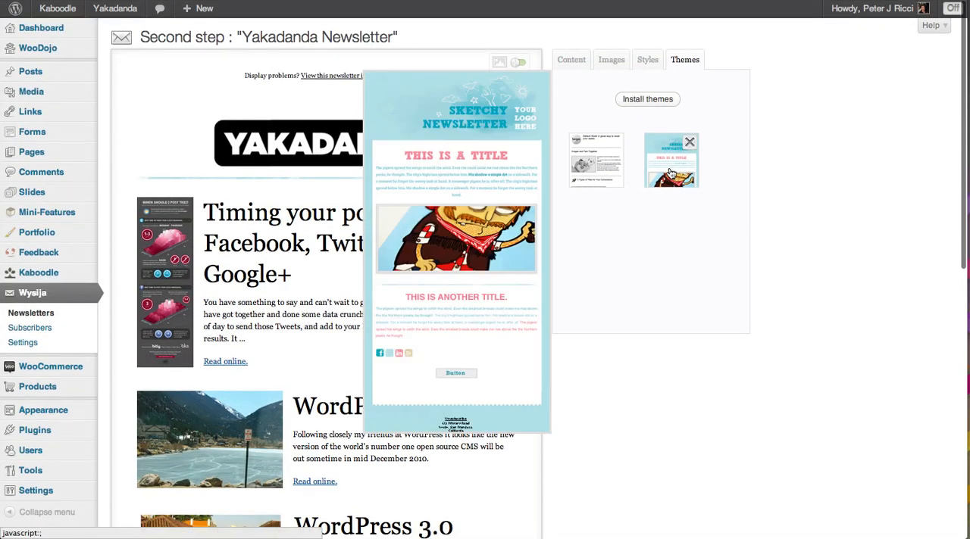
{"action": "scroll", "scroll_direction": "down", "scroll_amount": 3}
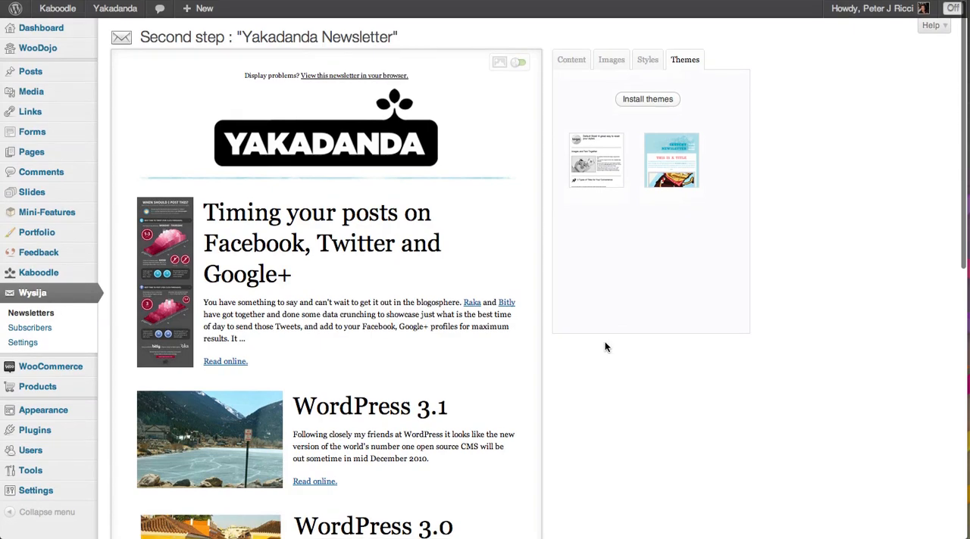
{"action": "mouse_move", "coordinate": [833, 286]}
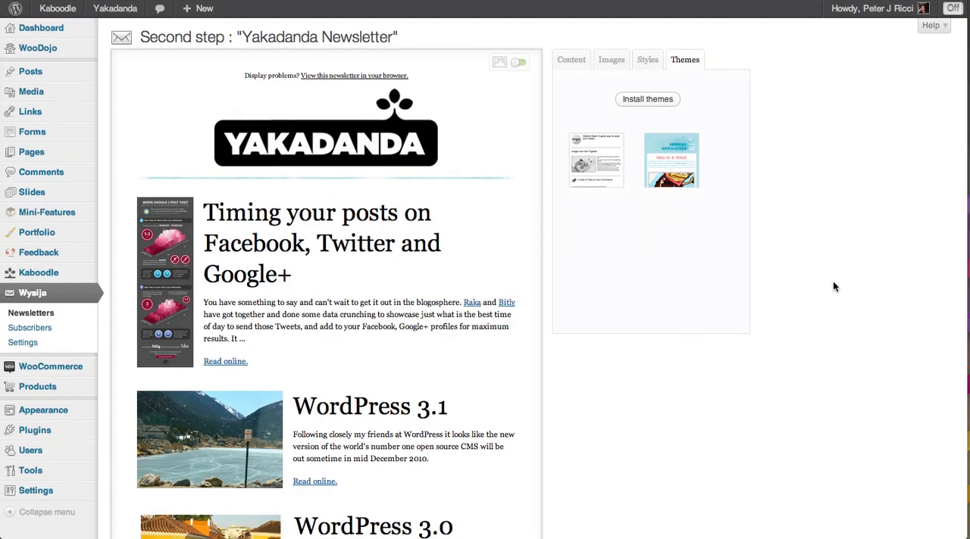
Step: Send a preview email of the newsletter from the Content settings and dismiss the confirmation
{"action": "left_click", "coordinate": [647, 60]}
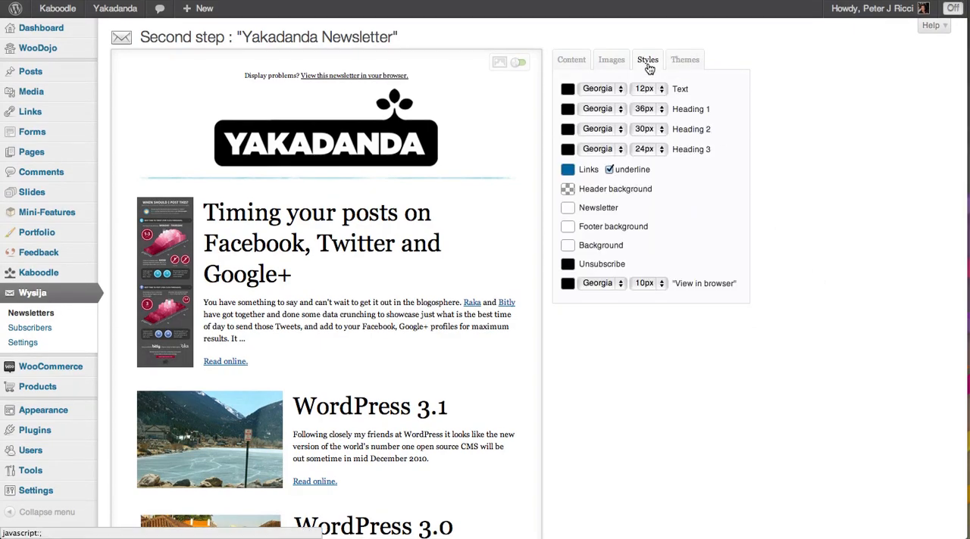
{"action": "left_click", "coordinate": [570, 59]}
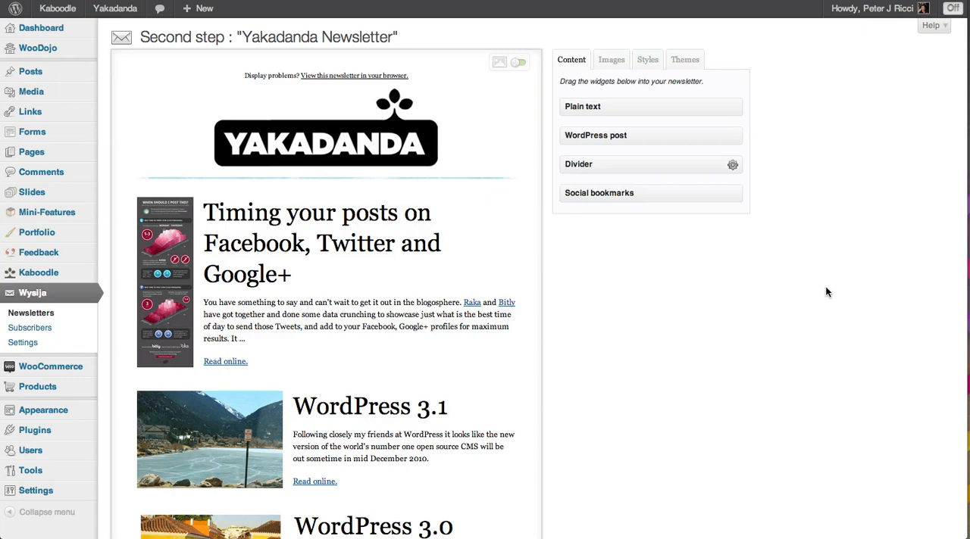
{"action": "scroll", "scroll_direction": "down", "scroll_amount": 3}
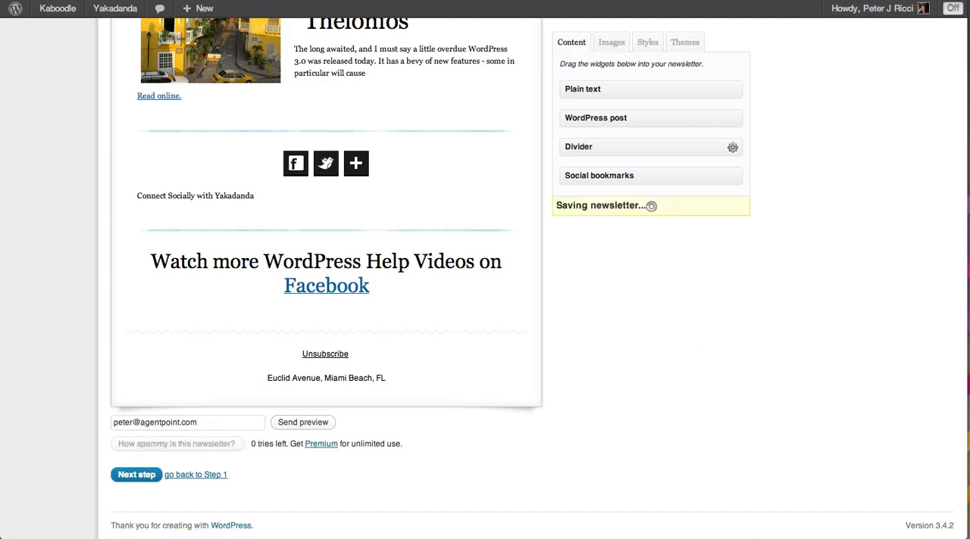
{"action": "left_click", "coordinate": [303, 421]}
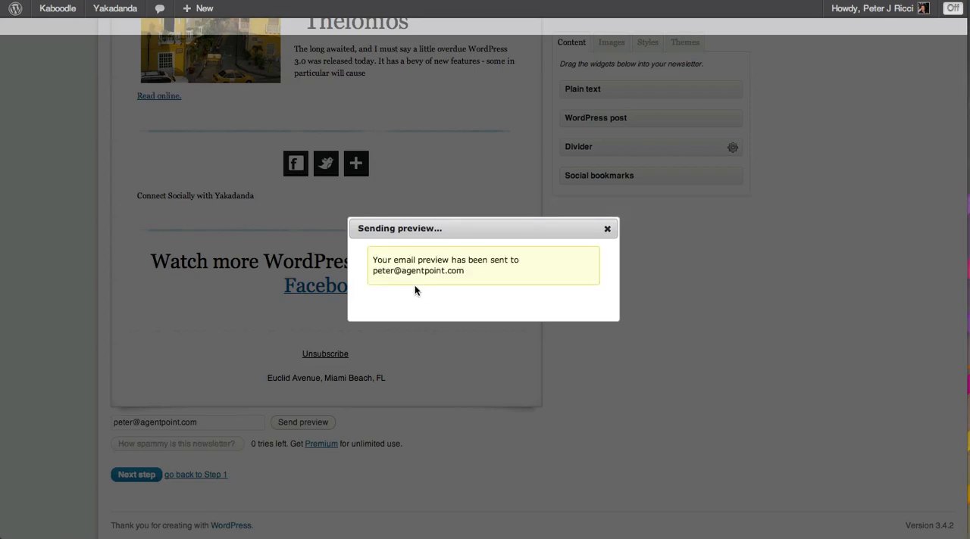
{"action": "left_click", "coordinate": [606, 229]}
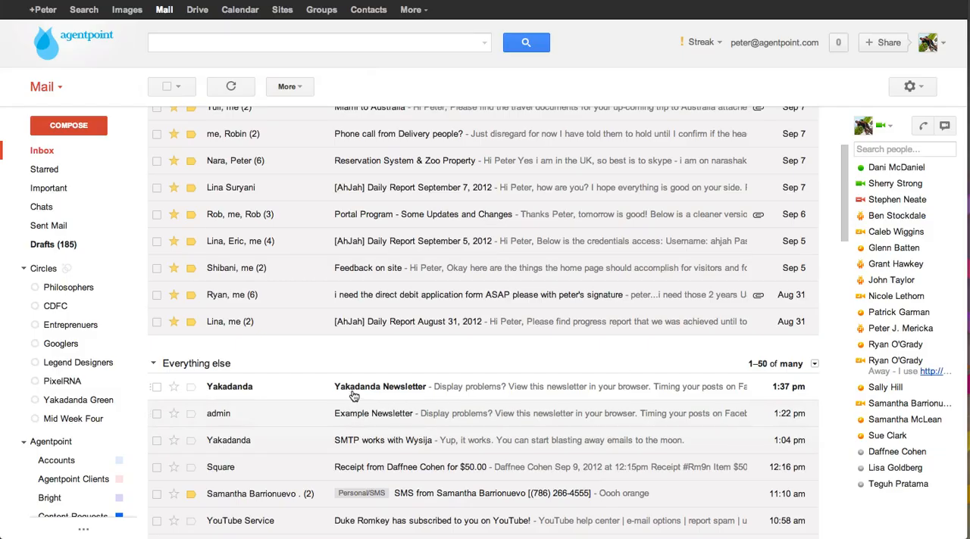
{"action": "mouse_move", "coordinate": [377, 386]}
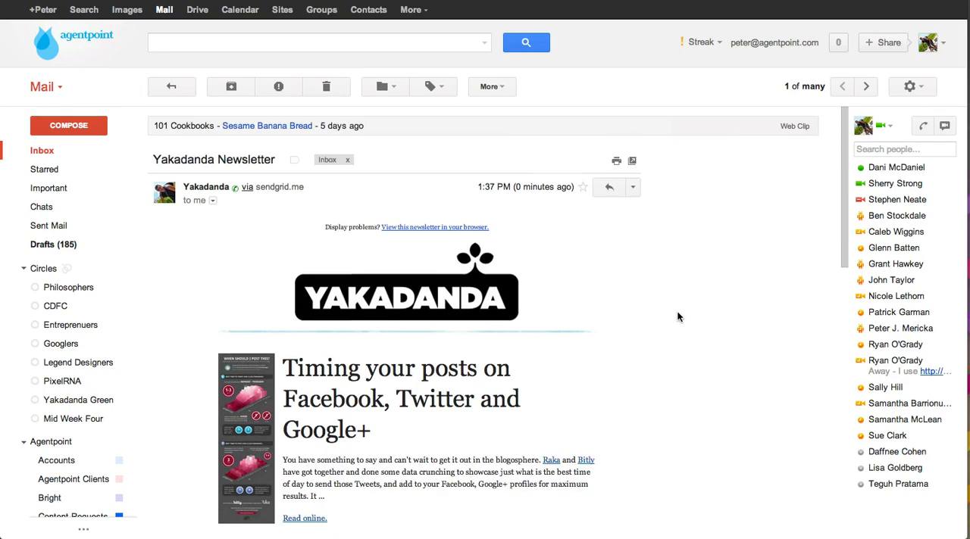
{"action": "mouse_move", "coordinate": [265, 200]}
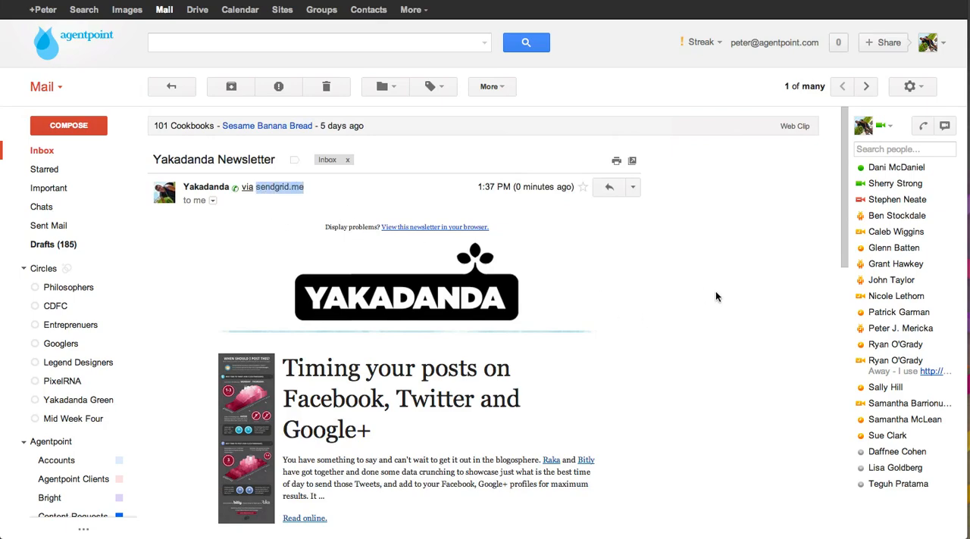
Step: Scroll through the Yakadanda Newsletter preview email in Gmail down to its footer
{"action": "scroll", "scroll_direction": "down", "scroll_amount": 3}
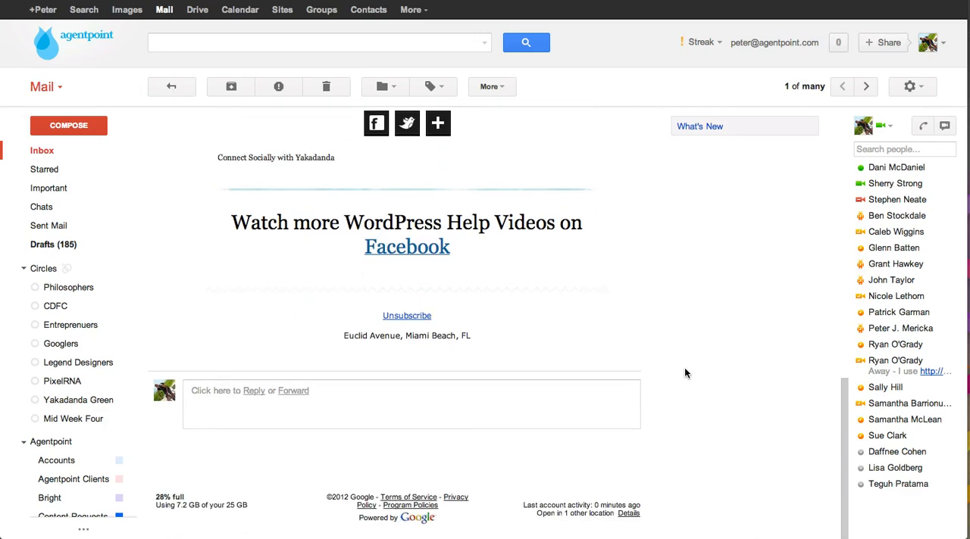